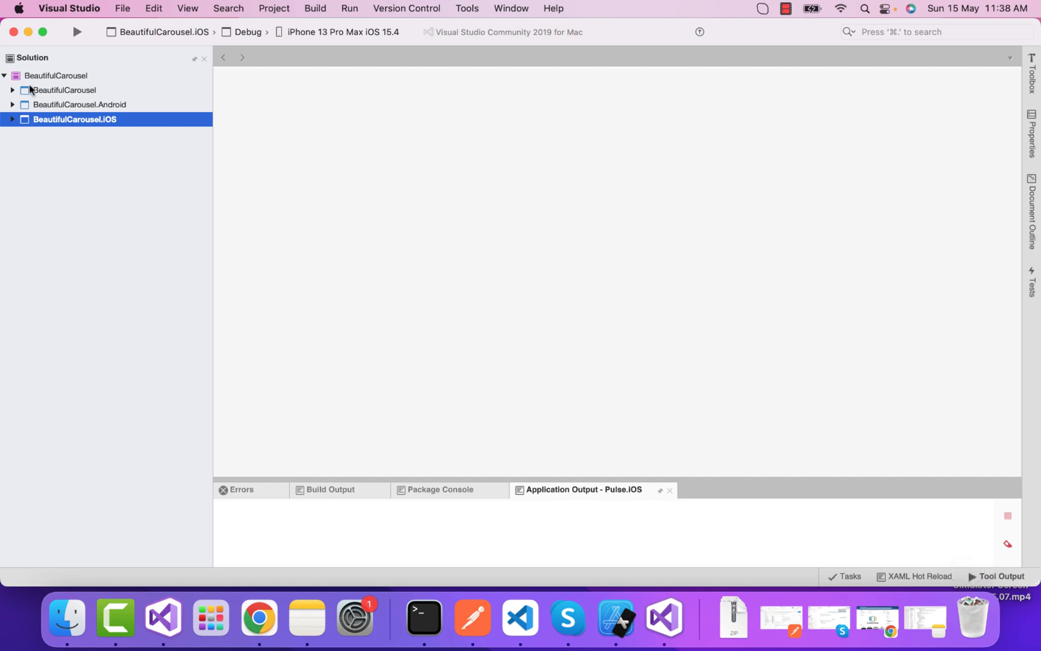
# Step: Search NuGet for "CardsView" on the BeautifulCarousel solution and tick the CardsView package
pyautogui.click(55, 74)
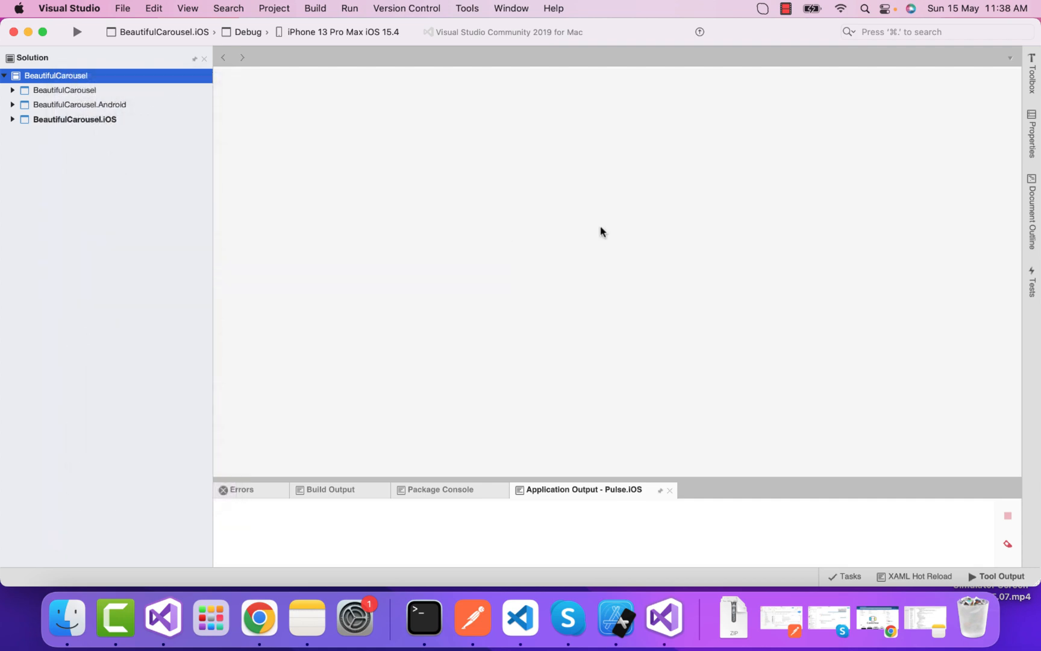
pyautogui.write('CardsView')
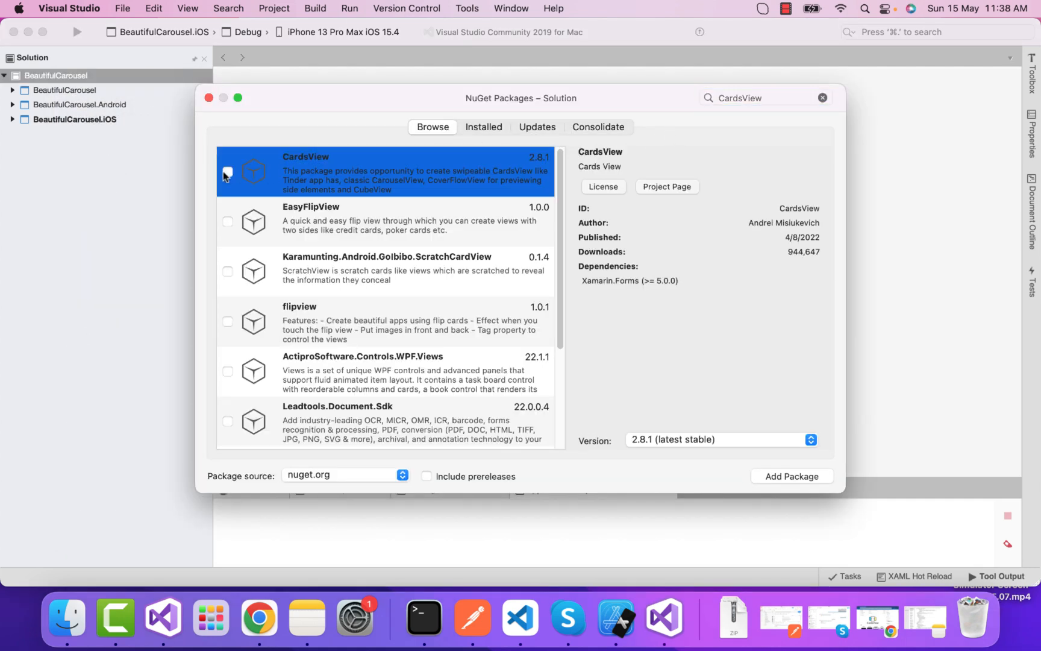
pyautogui.click(228, 172)
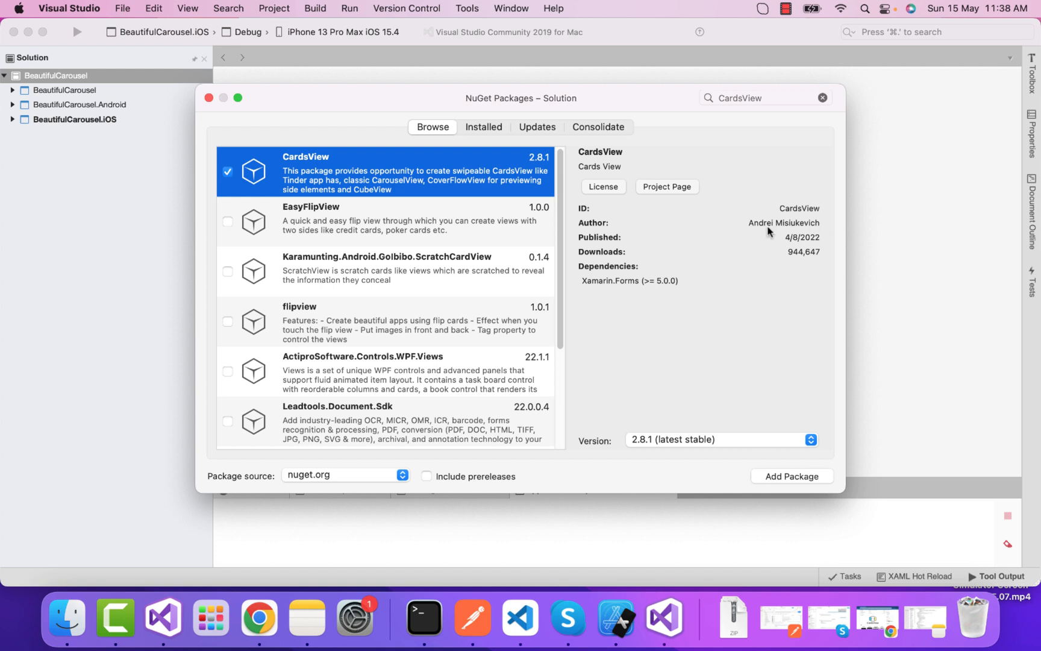
pyautogui.moveTo(686, 266)
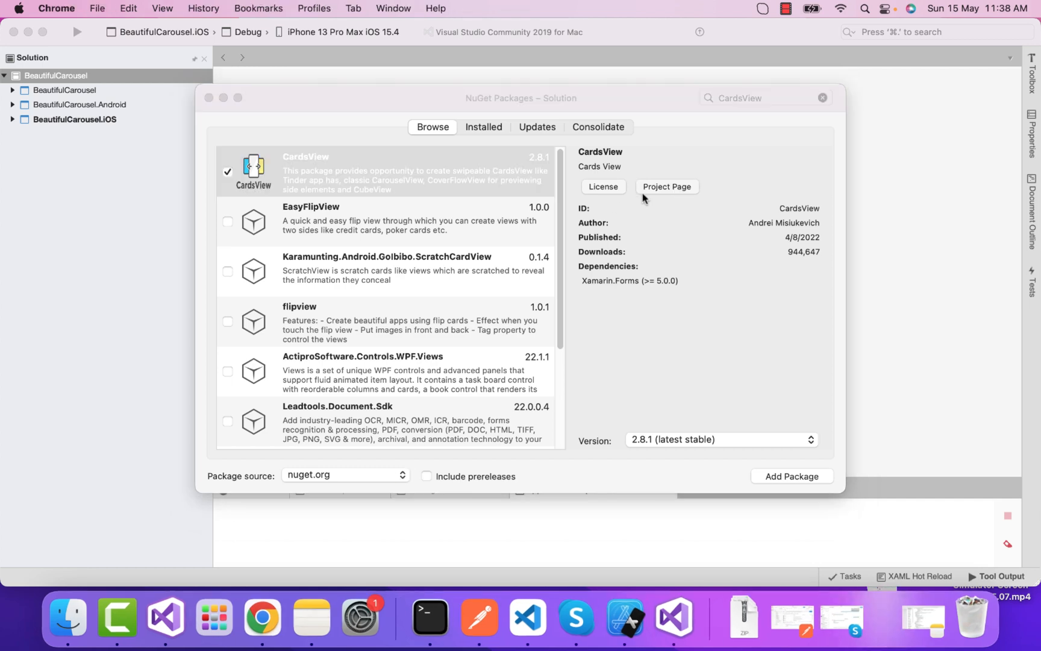
# Step: Open the CardsView GitHub page and scroll its README down to the Setup instructions
pyautogui.click(666, 187)
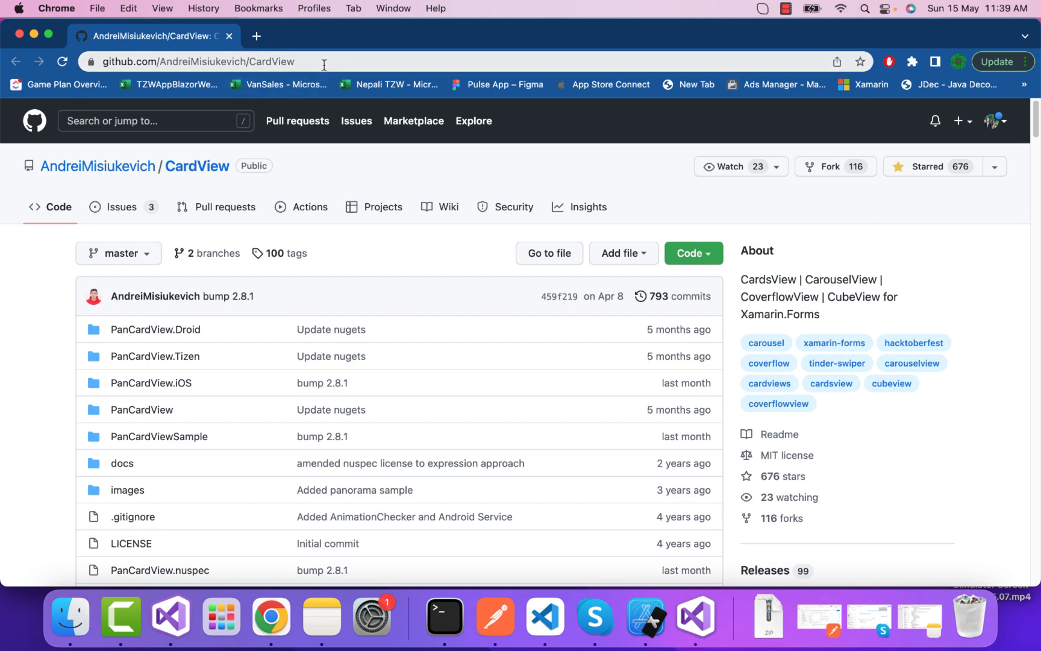
pyautogui.scroll(-3)
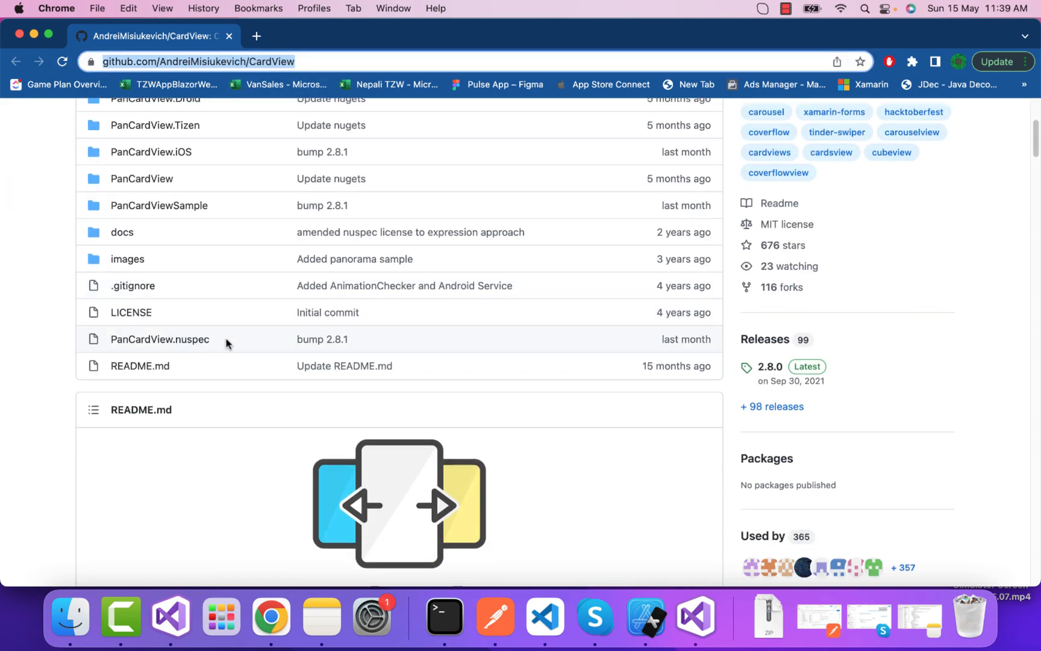
pyautogui.scroll(-3)
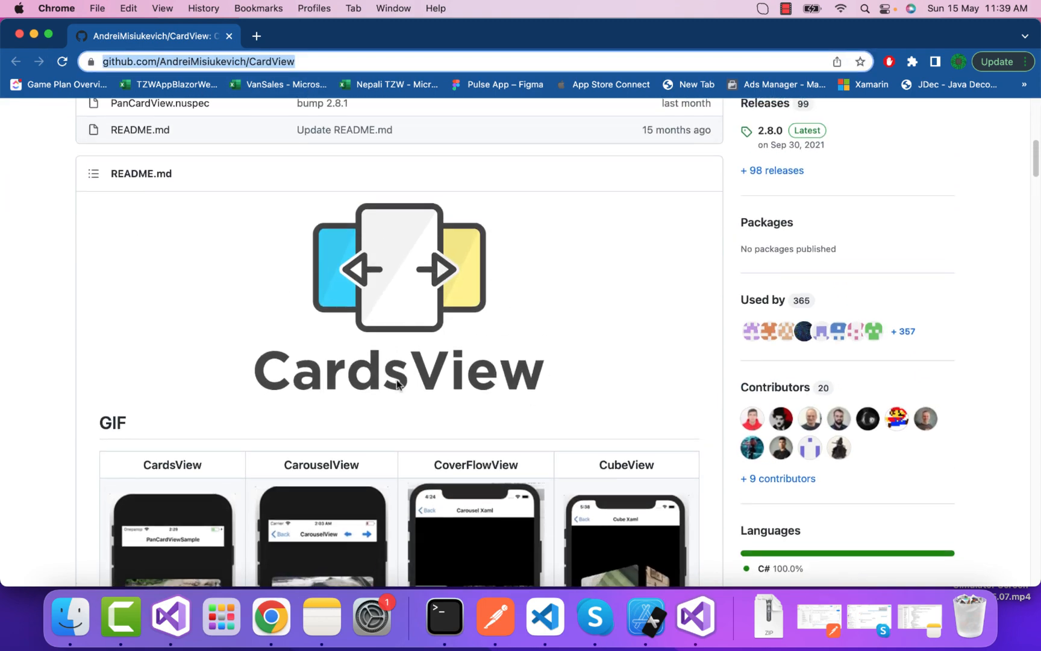
pyautogui.scroll(-3)
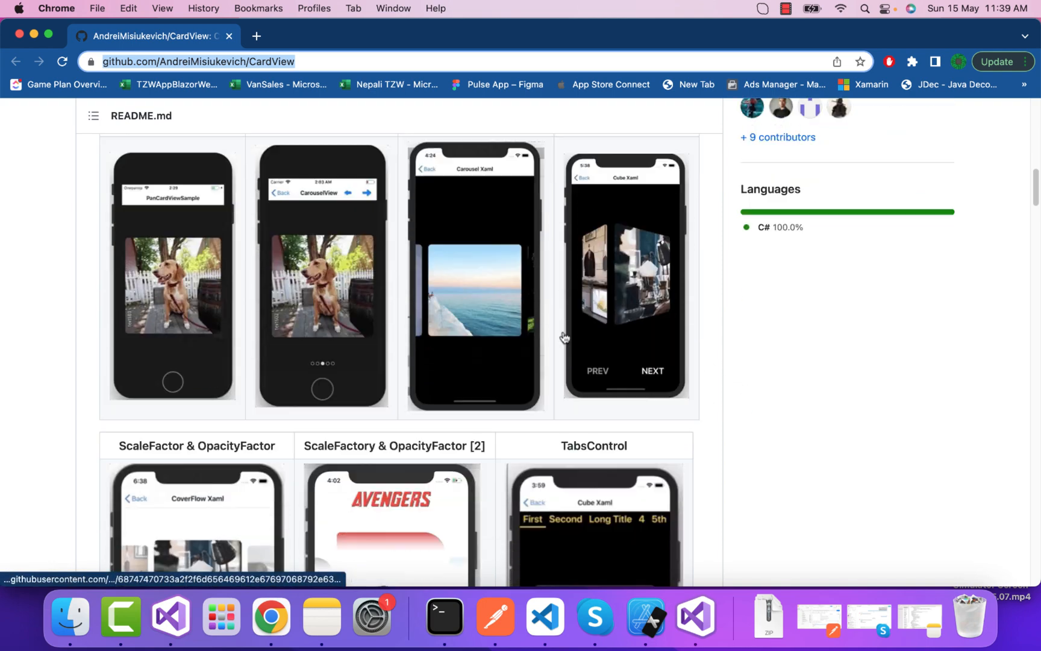
pyautogui.scroll(-3)
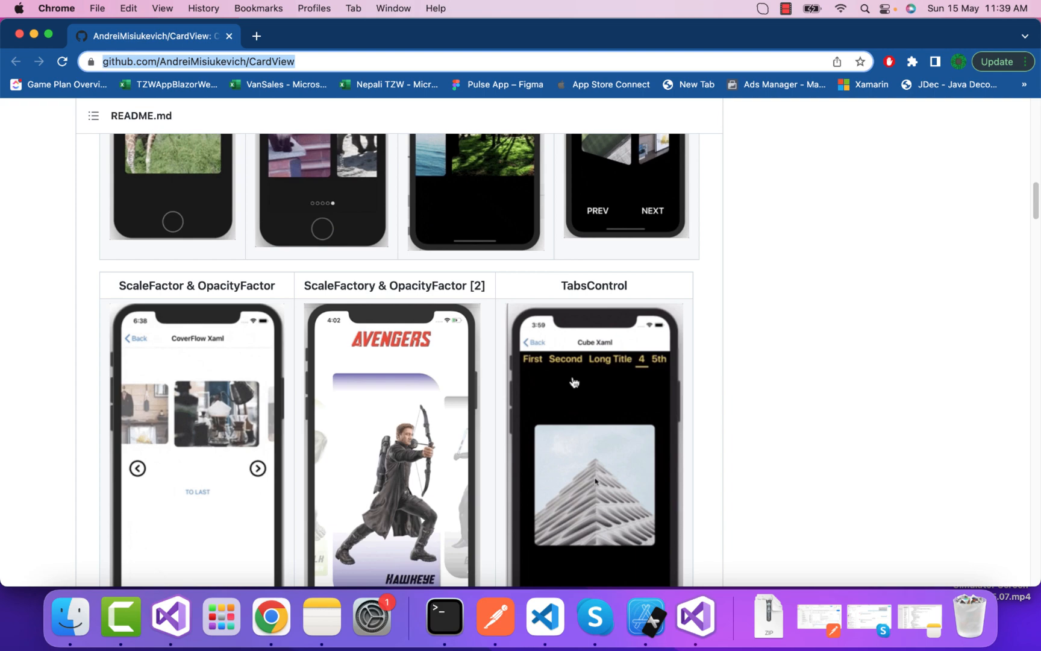
pyautogui.scroll(-3)
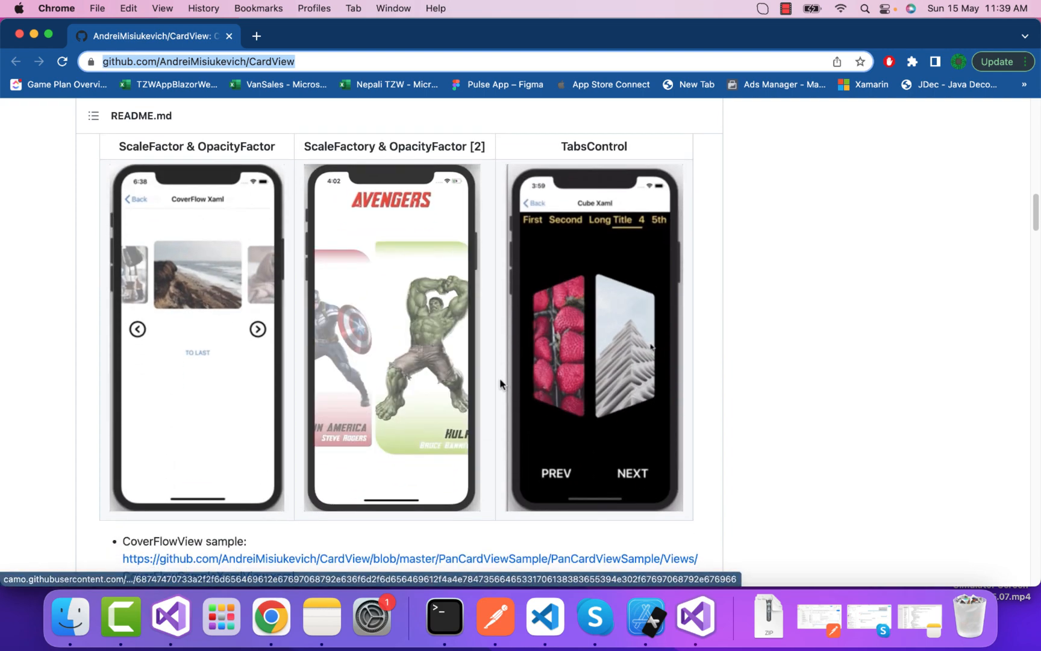
pyautogui.scroll(-3)
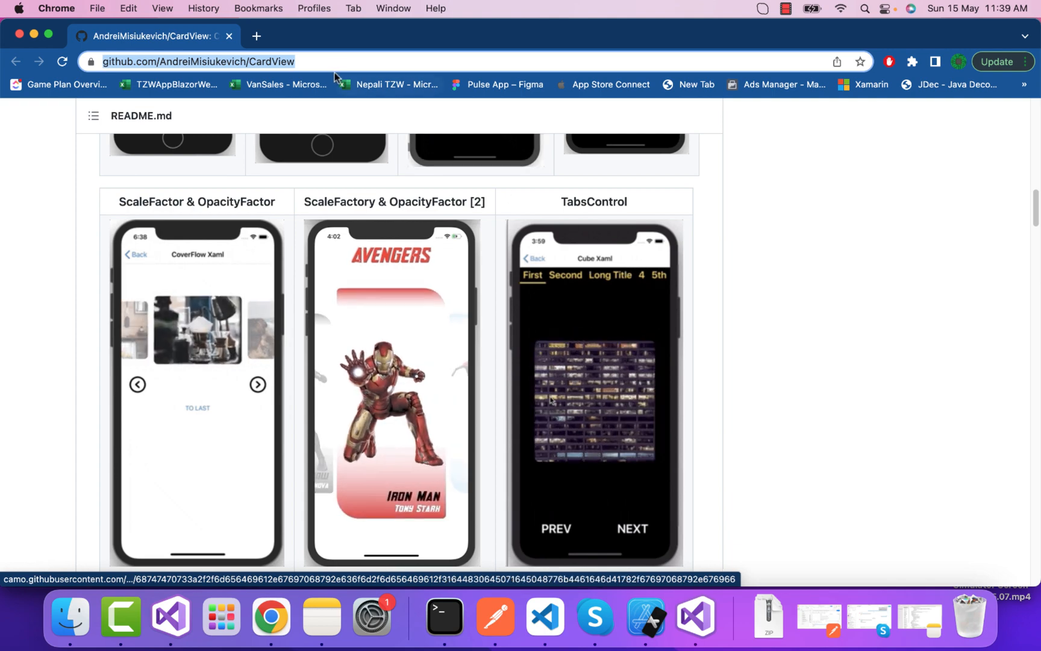
pyautogui.scroll(-3)
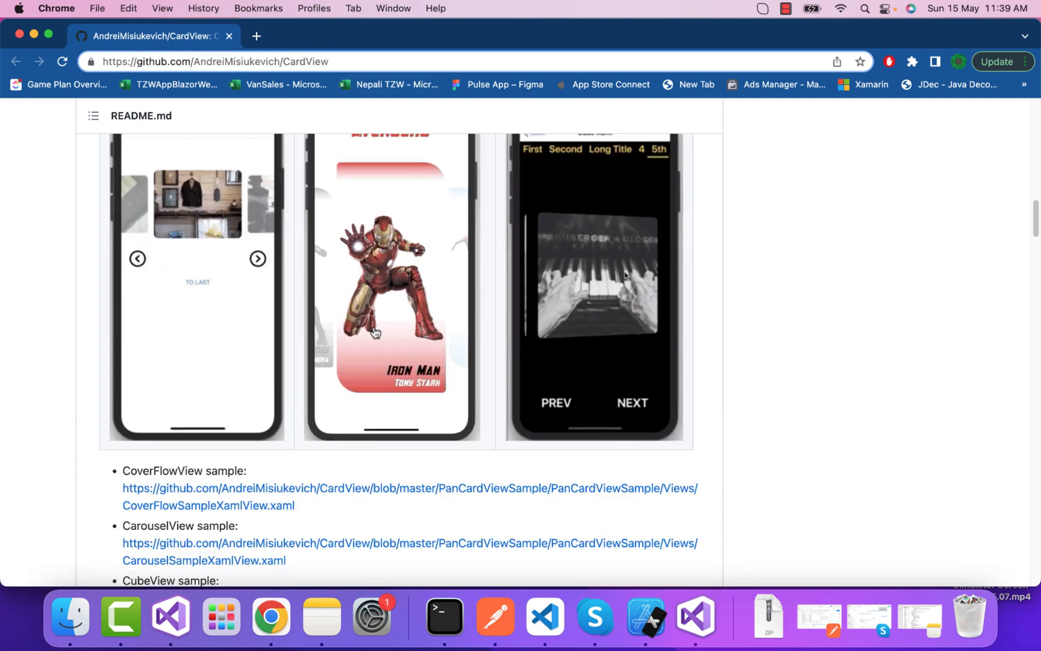
pyautogui.scroll(-3)
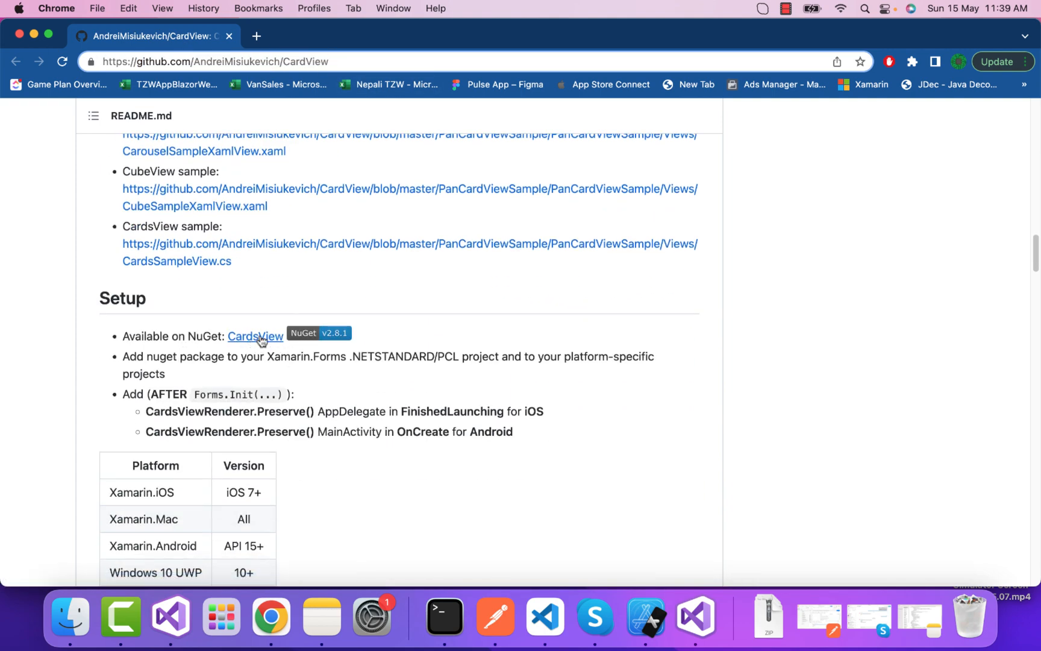
pyautogui.moveTo(132, 350)
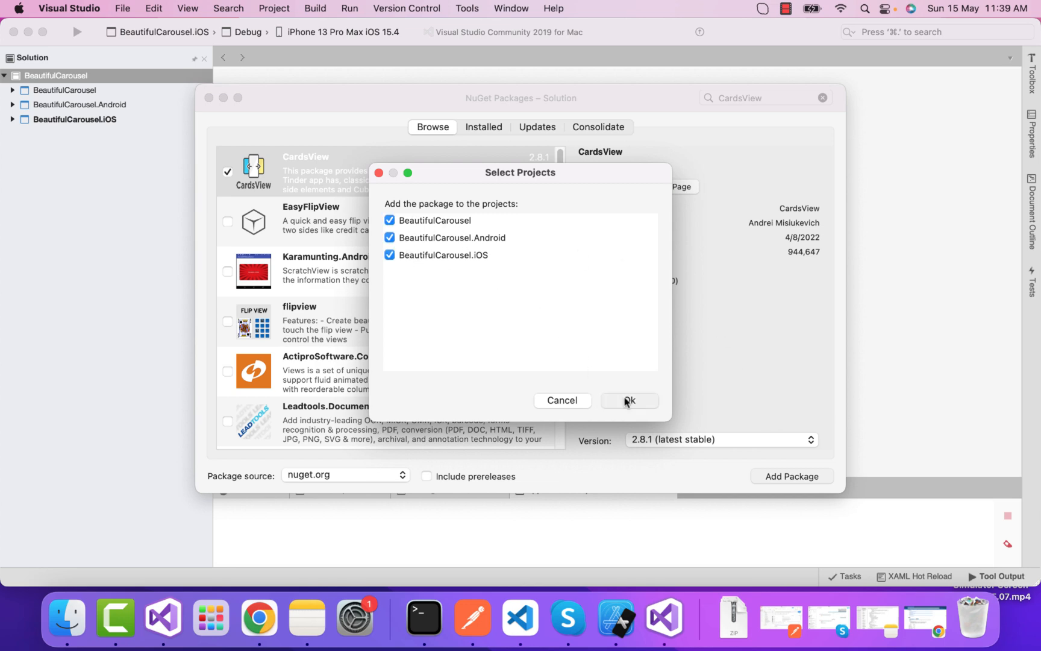
# Step: Confirm adding CardsView to all three projects and switch to Chrome's setup notes
pyautogui.click(629, 400)
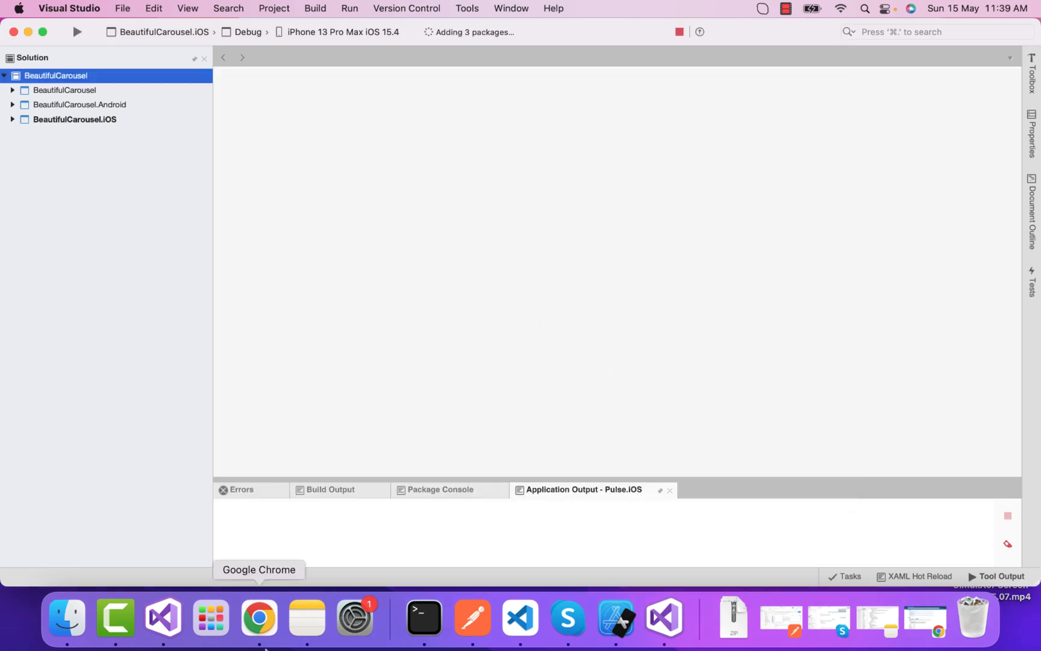
pyautogui.click(259, 617)
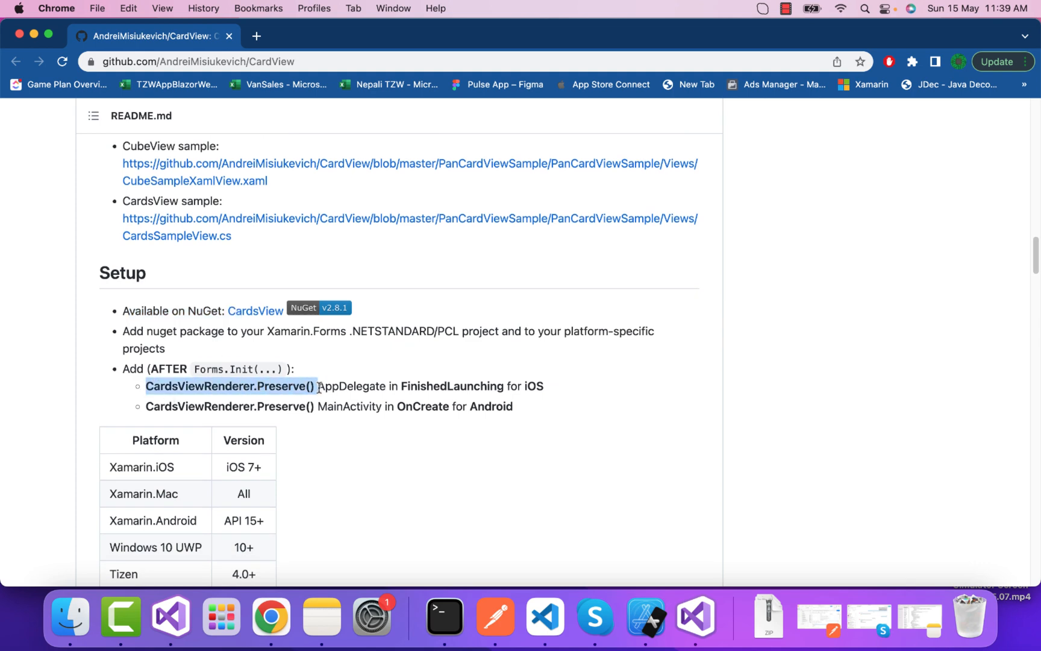
pyautogui.moveTo(28, 37)
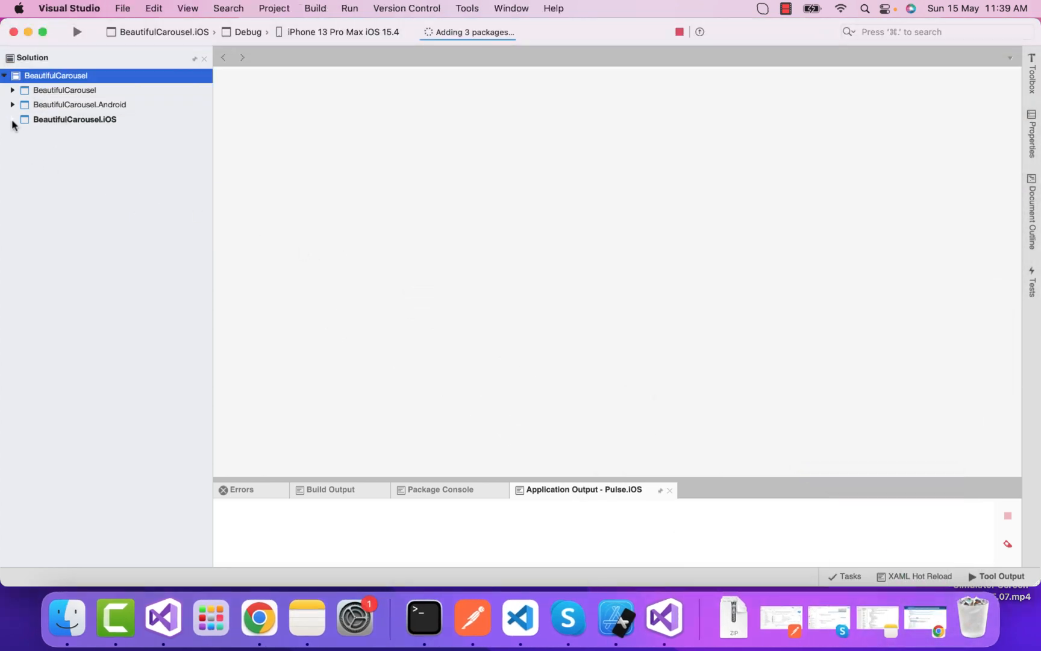
# Step: Add CardsViewRenderer.Preserve(); after Forms.Init() in the iOS AppDelegate's FinishedLaunching
pyautogui.click(12, 119)
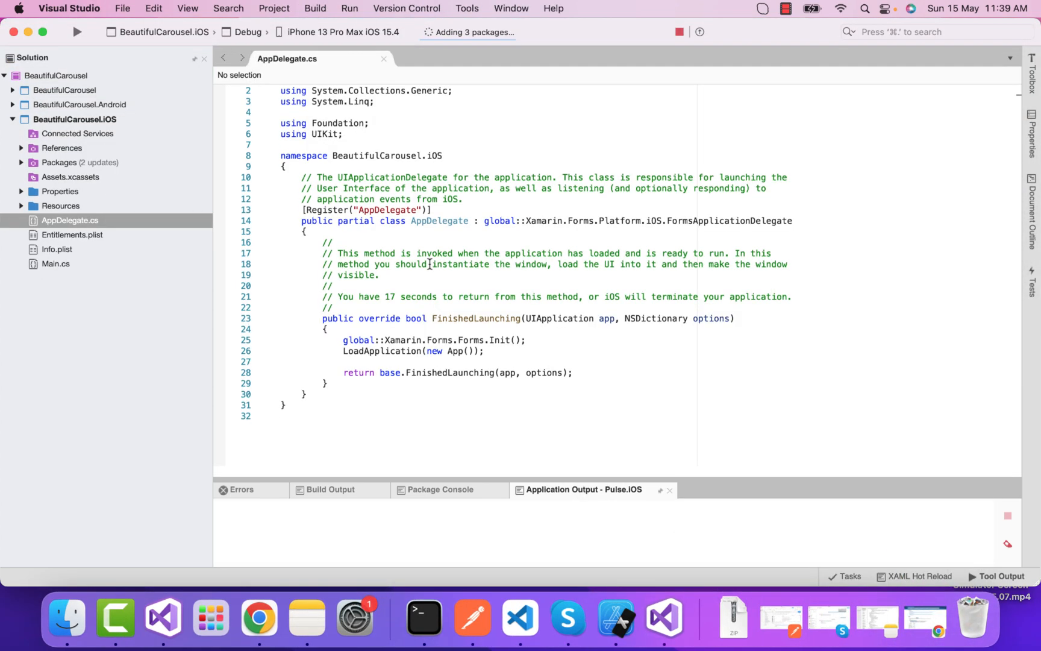
pyautogui.write('CardsViewRenderer.Preserve()')
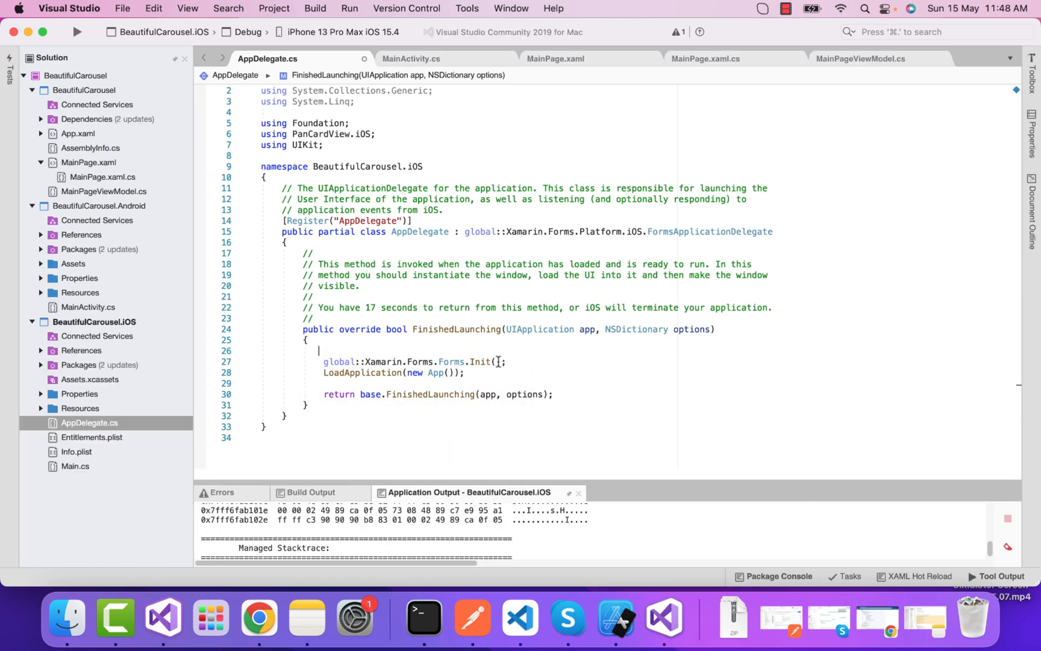
pyautogui.write('CardsViewRenderer.Preserve();')
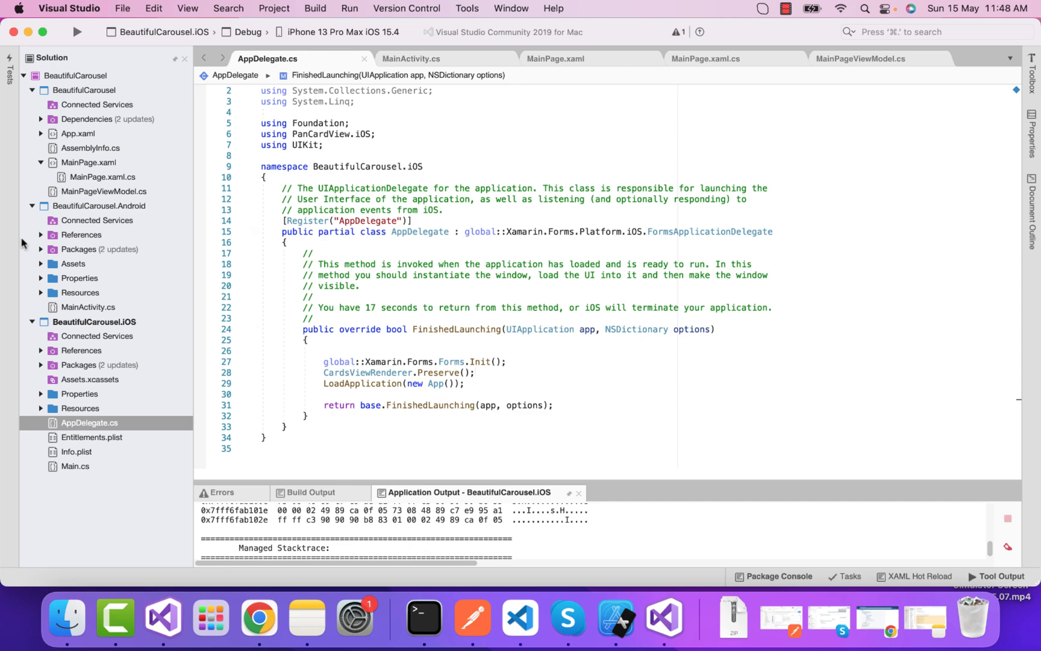
pyautogui.click(86, 307)
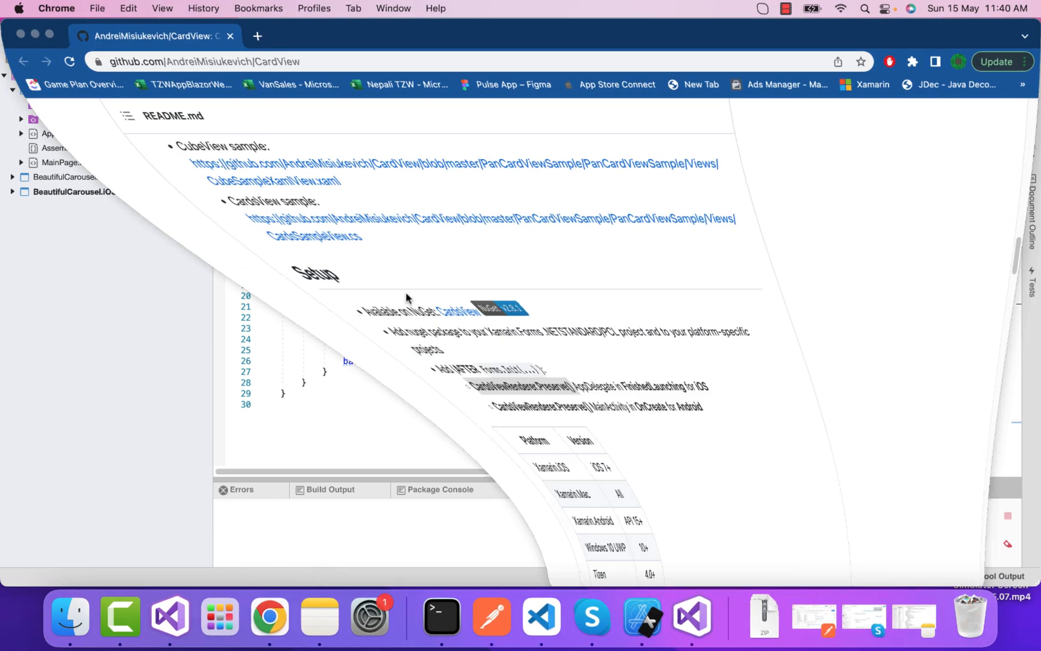
# Step: Scroll the README down to the C# and XAML CardsView usage examples
pyautogui.scroll(-3)
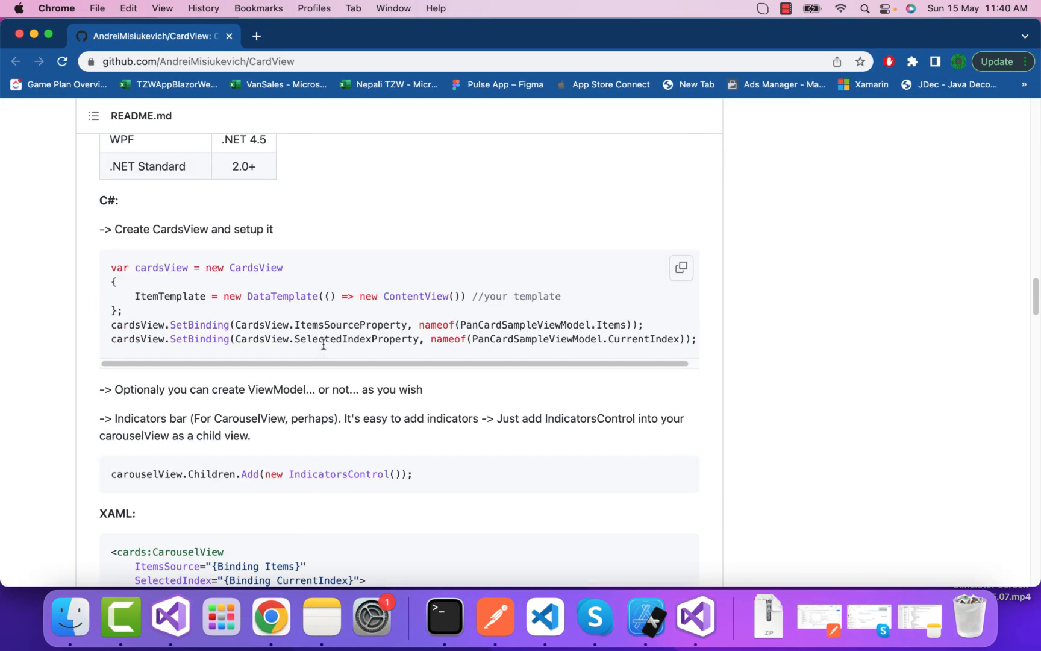
pyautogui.scroll(-3)
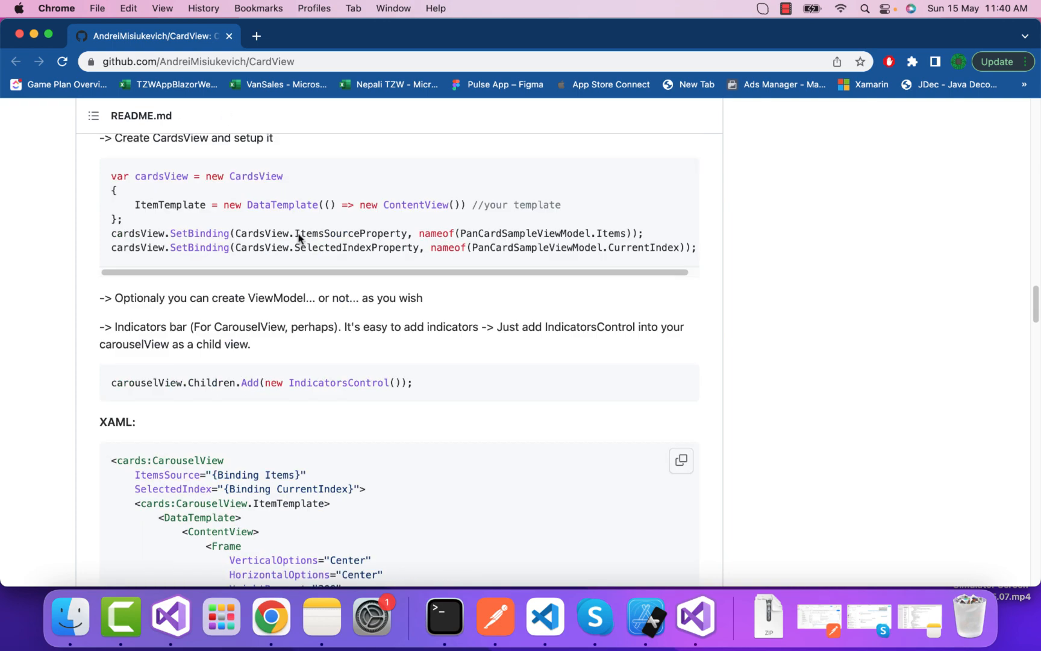
pyautogui.scroll(-3)
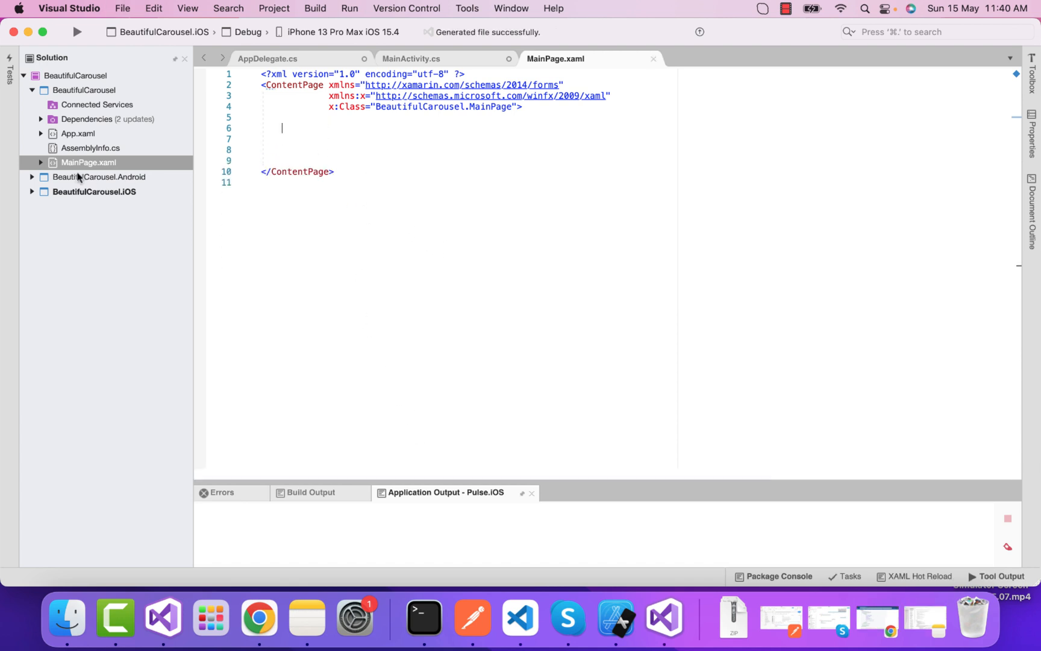
# Step: Open MainPage.xaml and paste the Grid layout with padding, indicator row and TabsControl
pyautogui.click(32, 177)
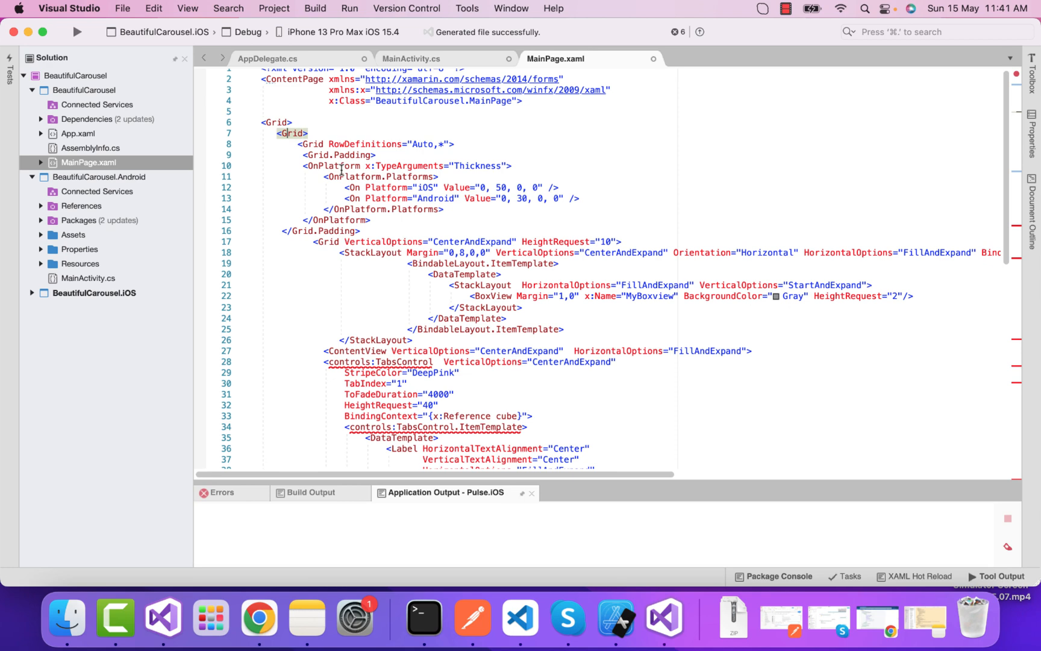
pyautogui.moveTo(323, 177); pyautogui.dragTo(577, 199)
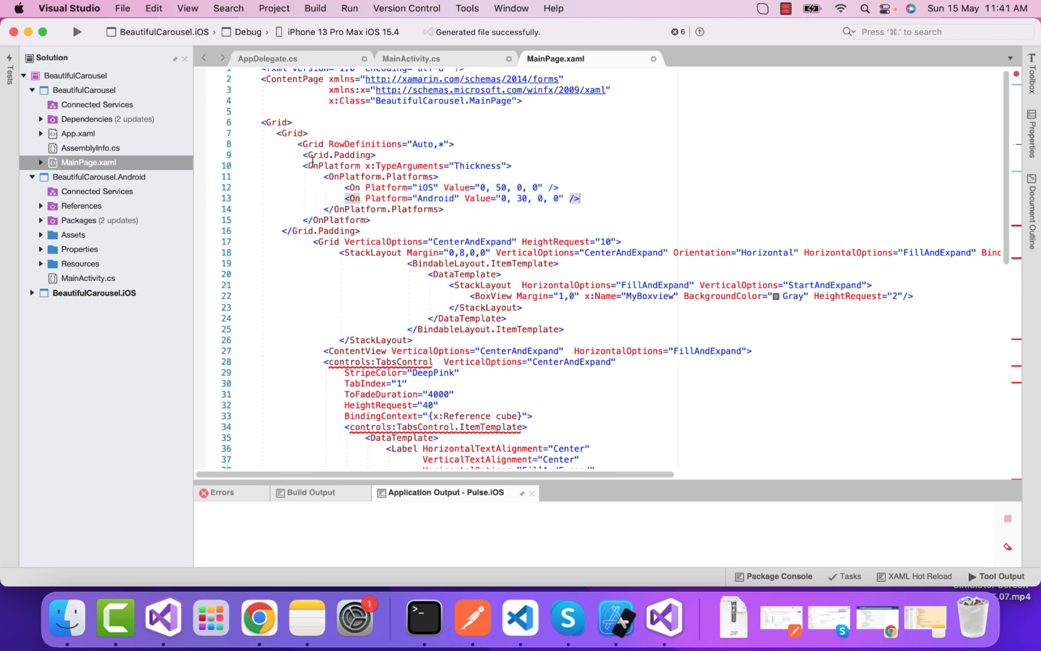
pyautogui.moveTo(381, 176)
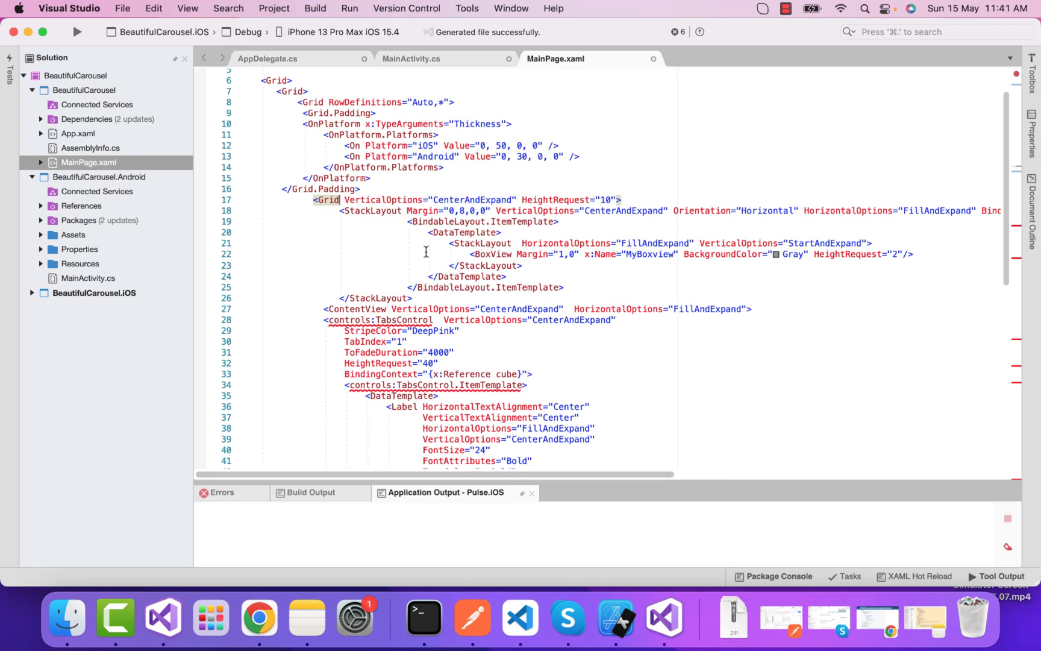
pyautogui.moveTo(342, 211); pyautogui.dragTo(412, 297)
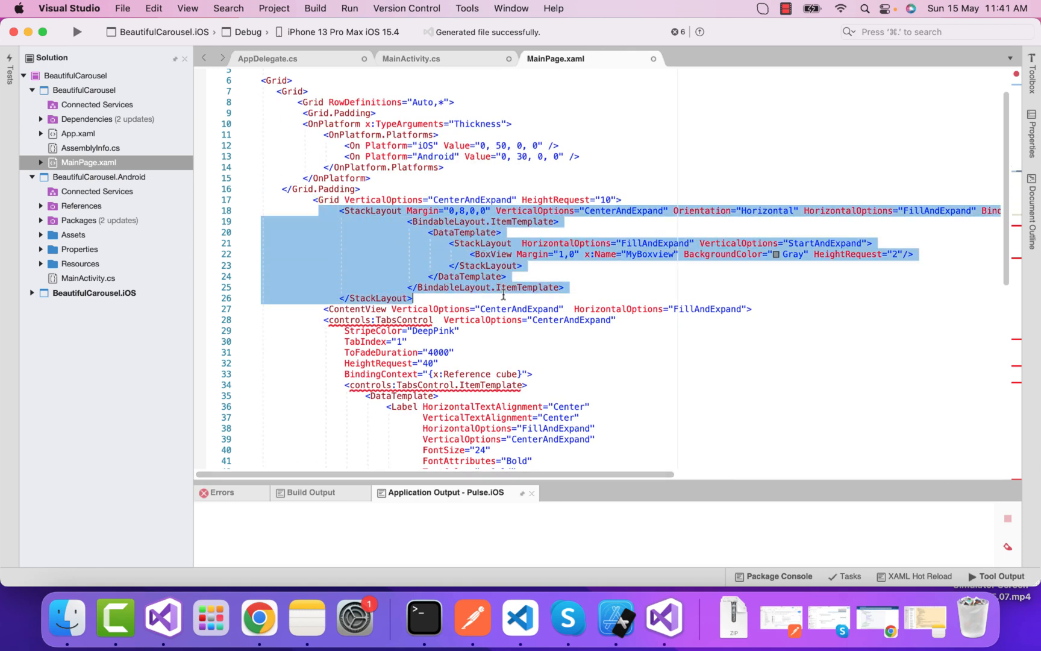
pyautogui.moveTo(783, 479)
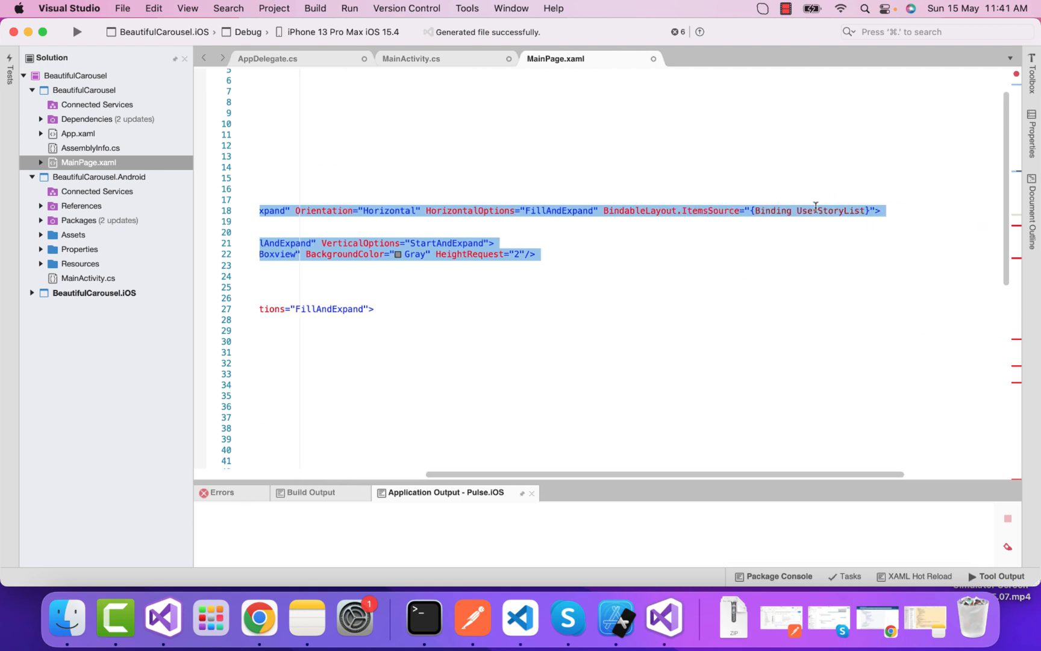
pyautogui.moveTo(857, 217)
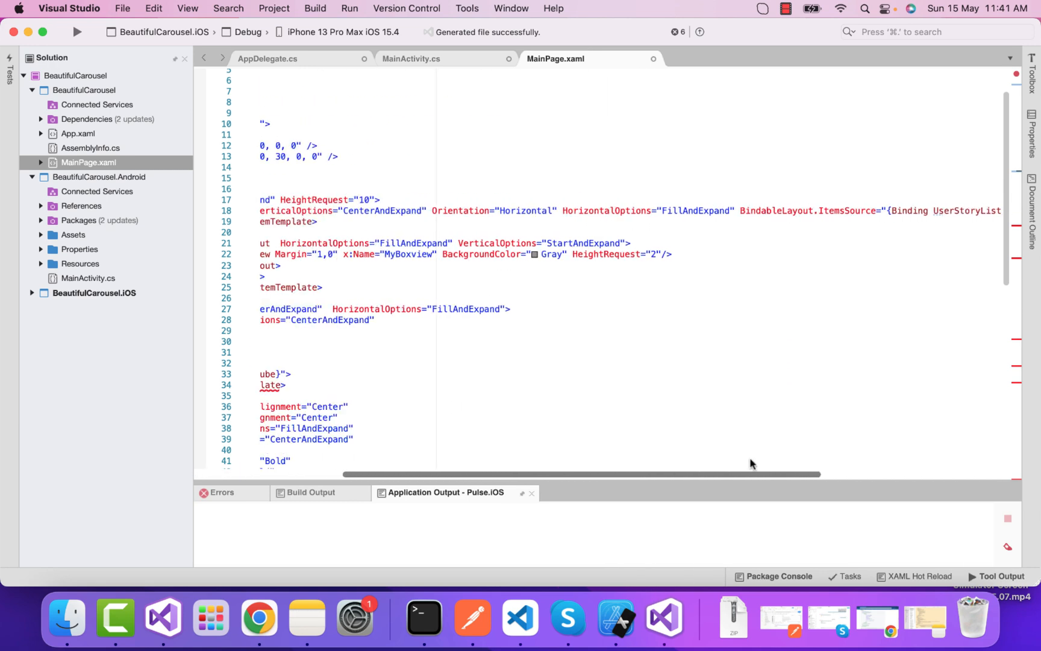
pyautogui.hscroll(-3)
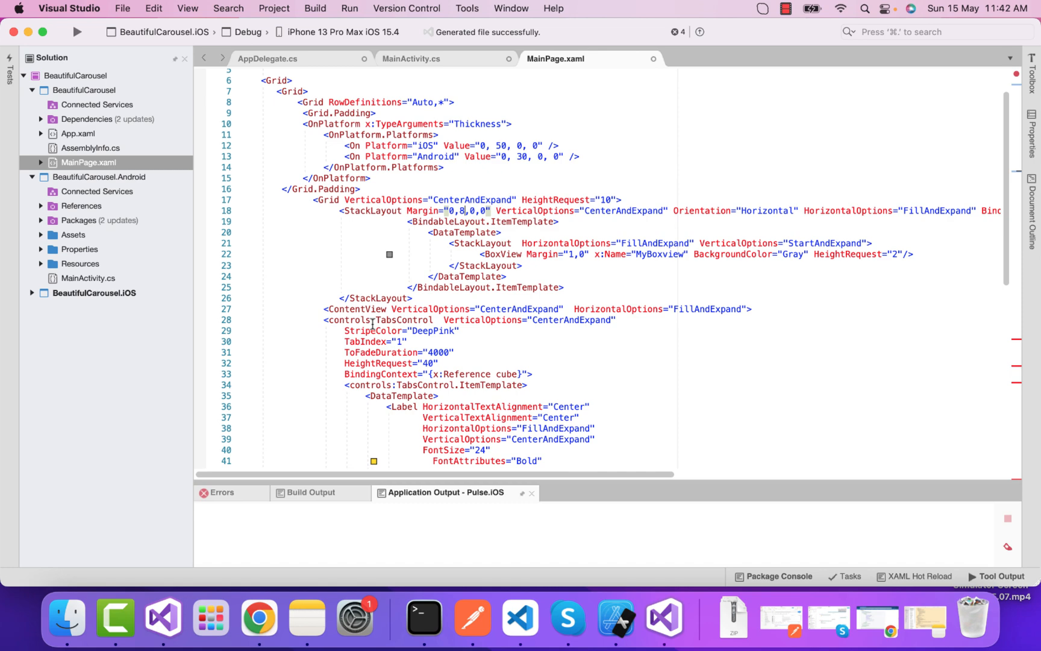
# Step: Replace ffimage:CachedImage in the CubeView ItemTemplate with a plain Image element
pyautogui.doubleClick(356, 309)
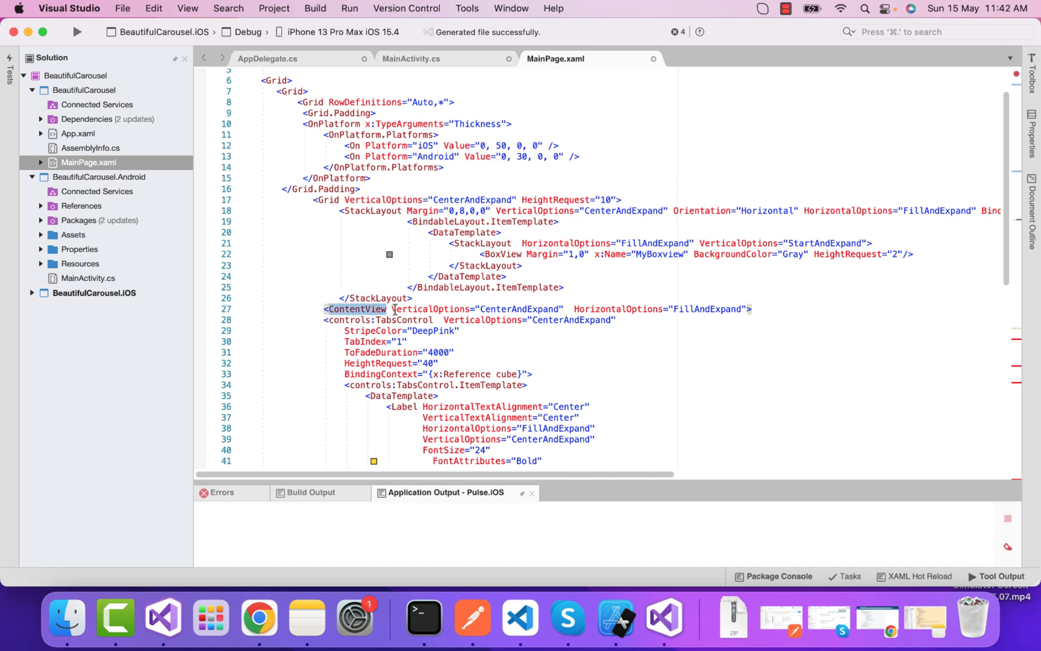
pyautogui.scroll(-3)
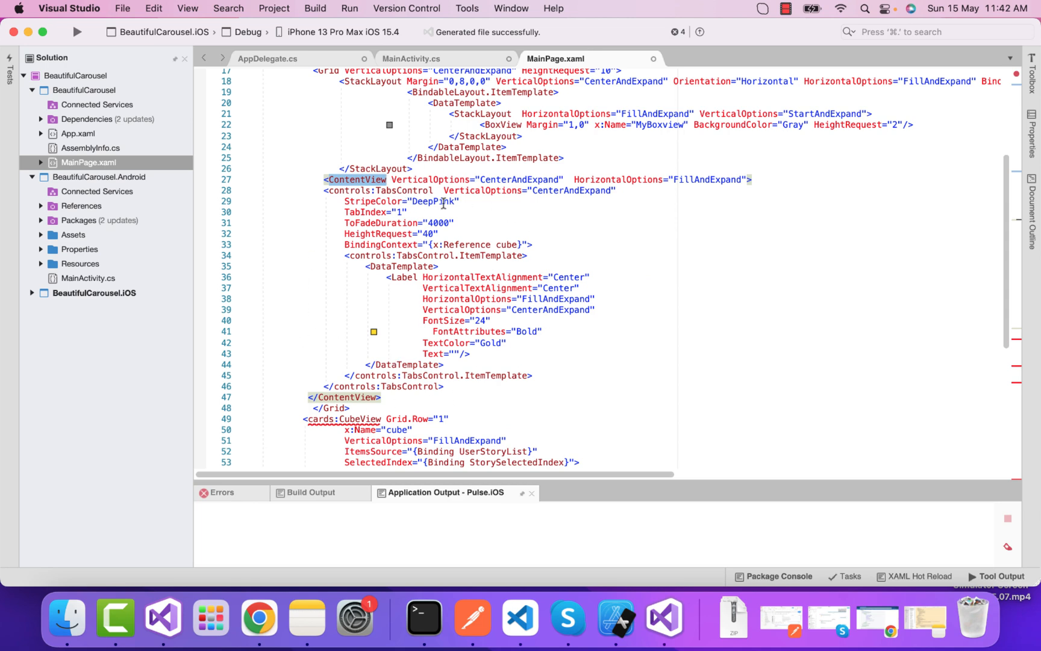
pyautogui.moveTo(359, 190)
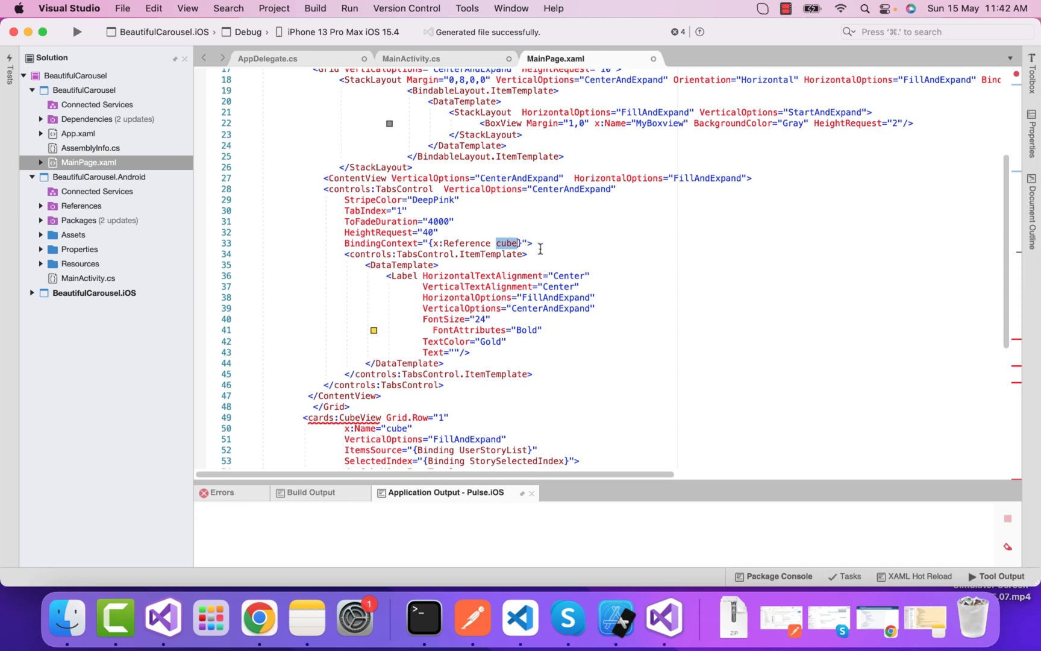
pyautogui.scroll(-3)
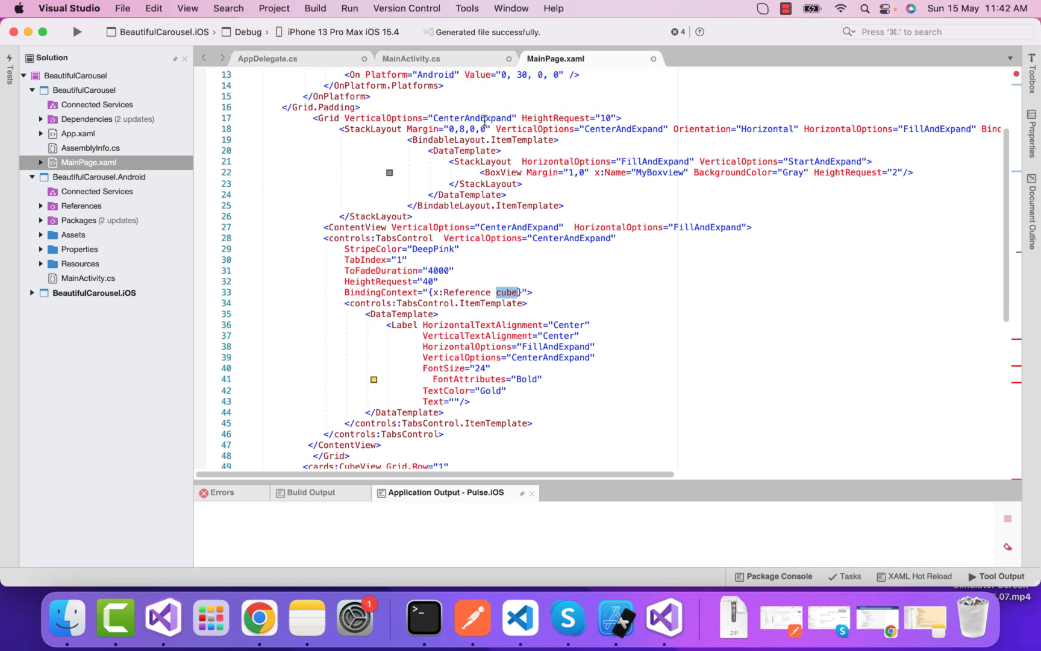
pyautogui.scroll(-3)
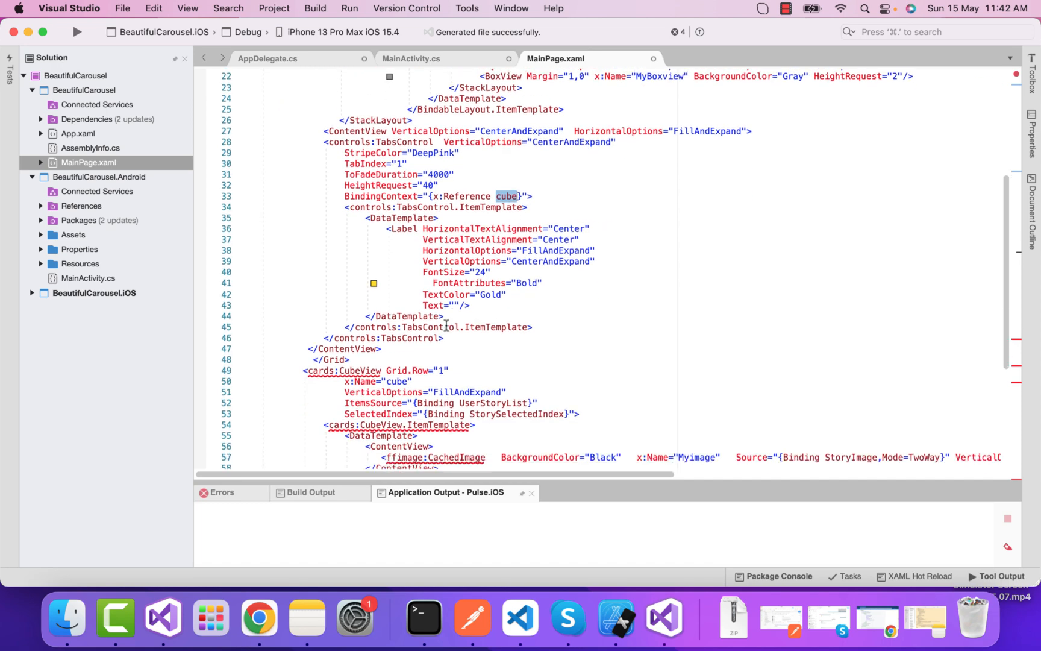
pyautogui.scroll(-3)
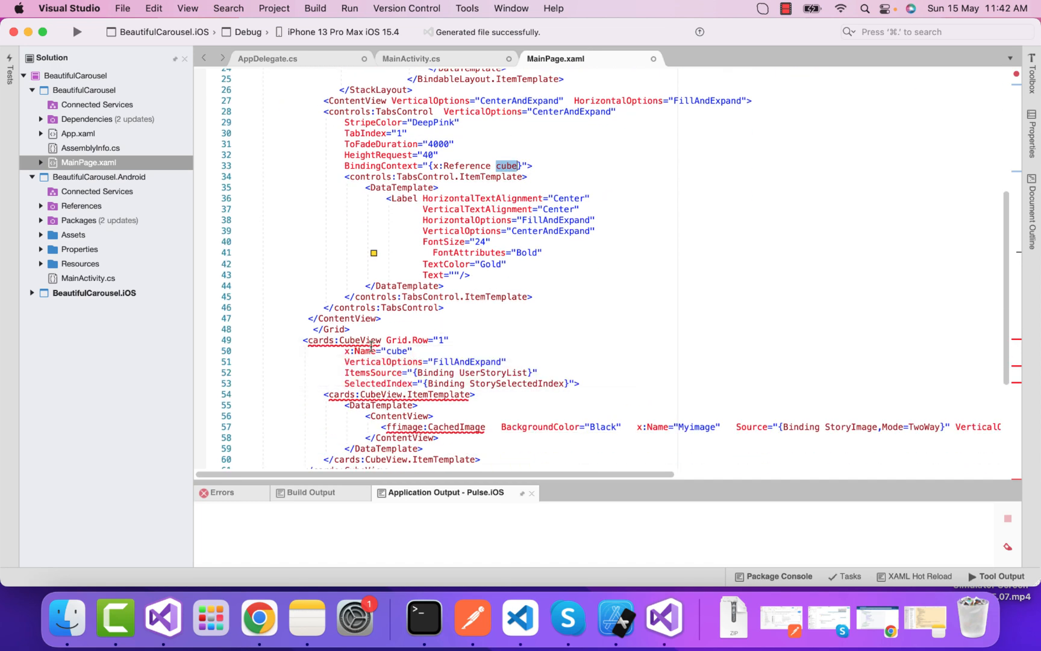
pyautogui.scroll(-3)
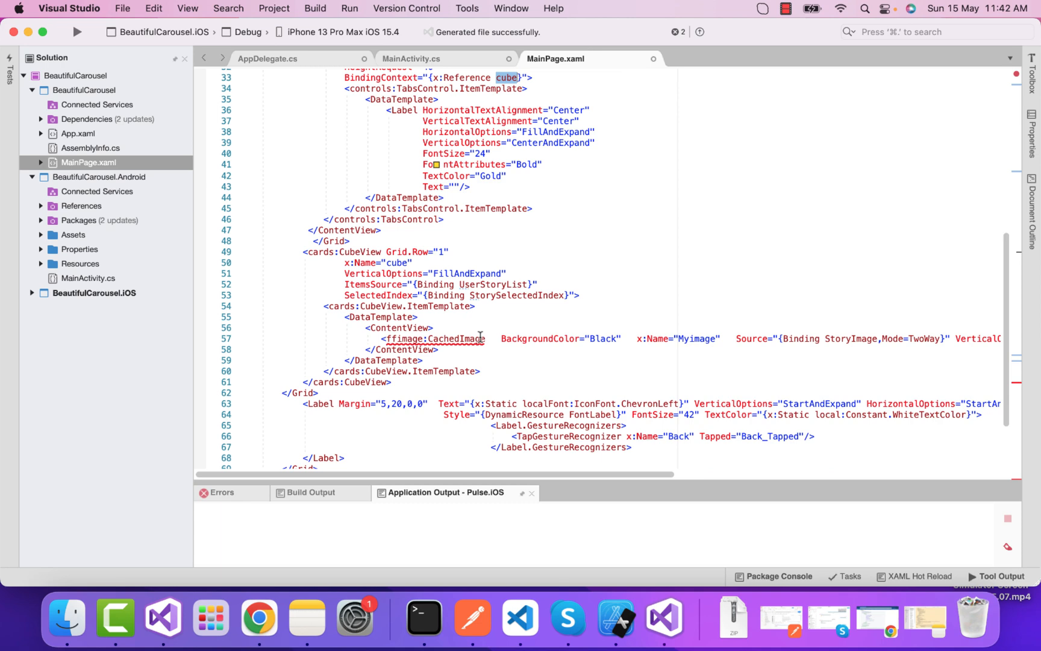
pyautogui.moveTo(433, 338)
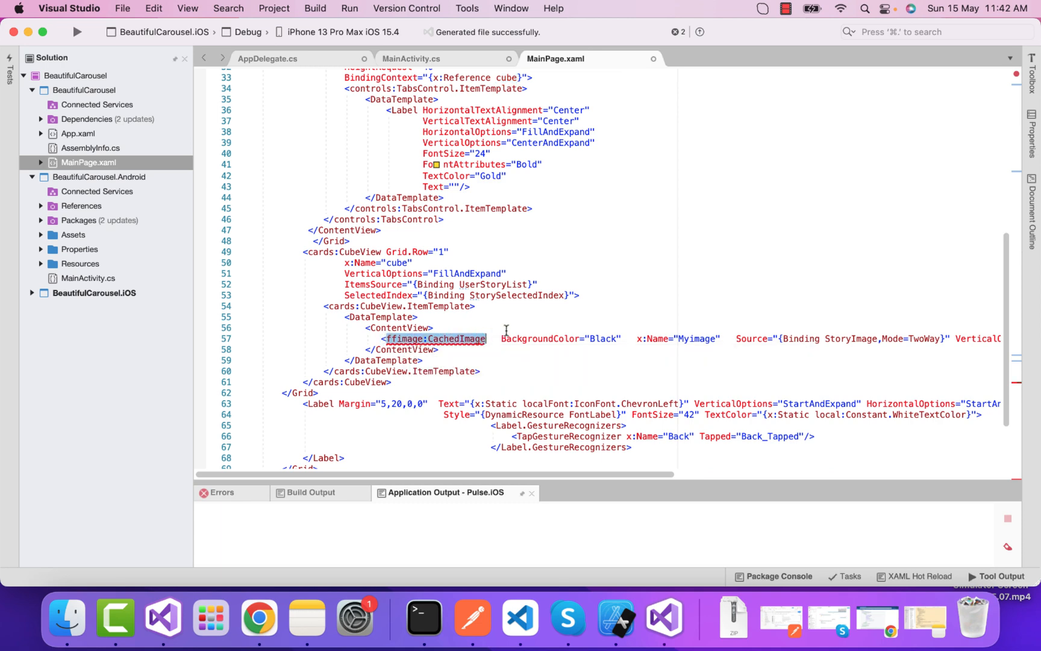
pyautogui.write('Image')
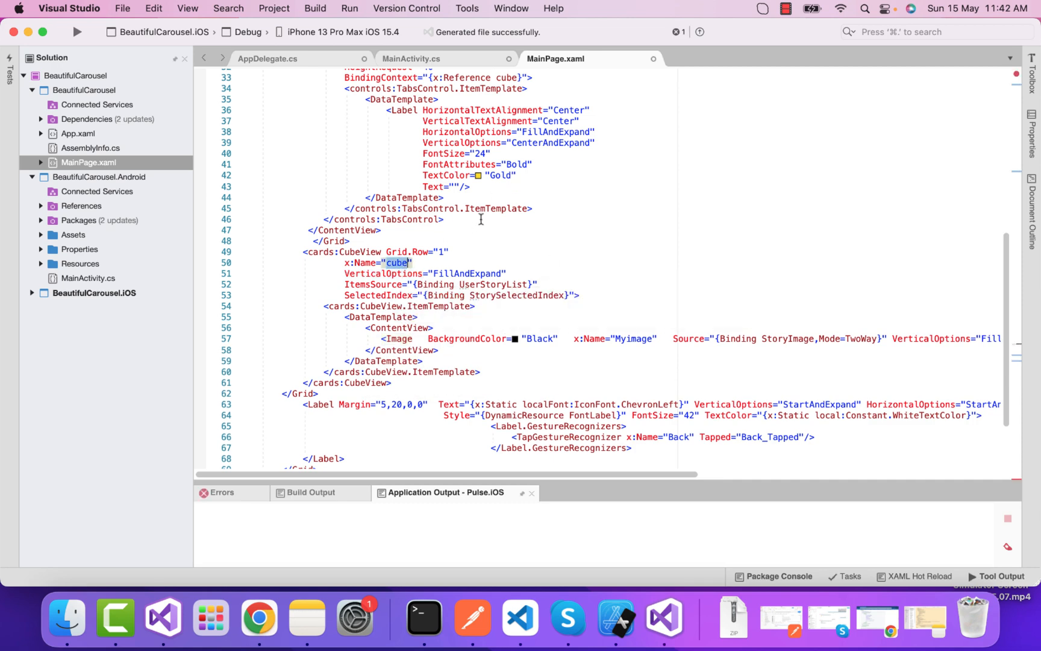
# Step: Review the UserStoryList and StoryImage binding names in the CubeView markup
pyautogui.scroll(3)
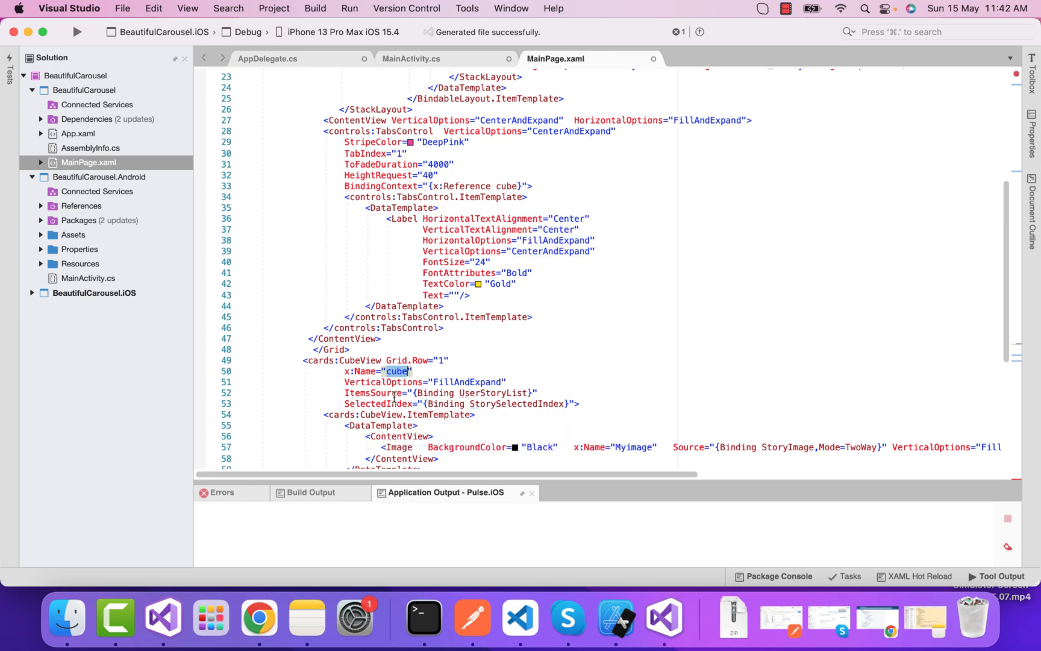
pyautogui.doubleClick(517, 296)
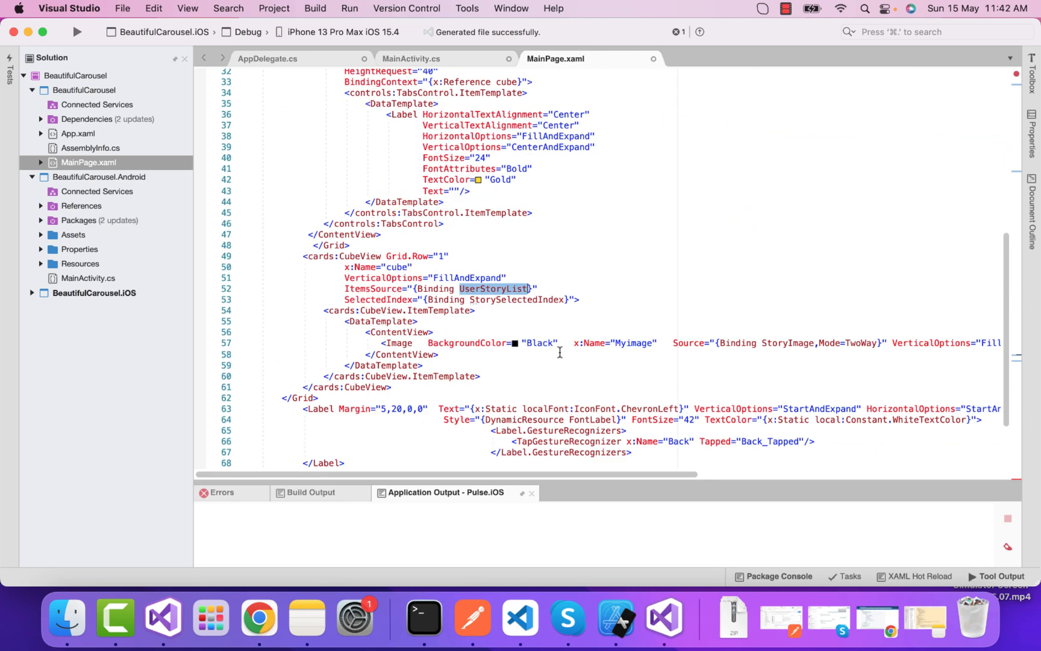
pyautogui.doubleClick(516, 300)
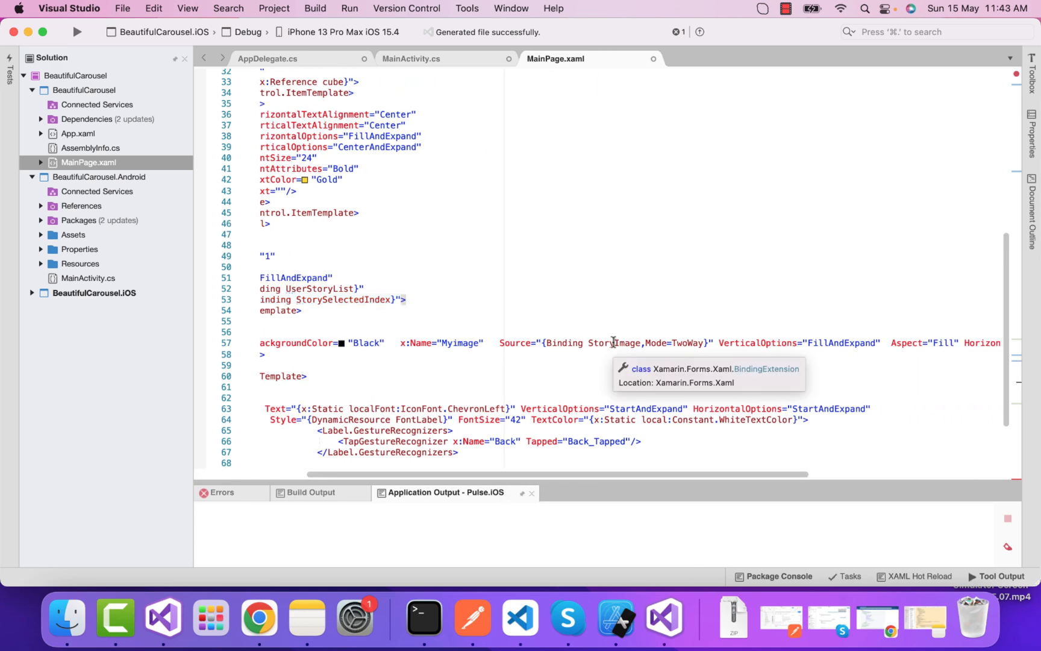
pyautogui.doubleClick(614, 342)
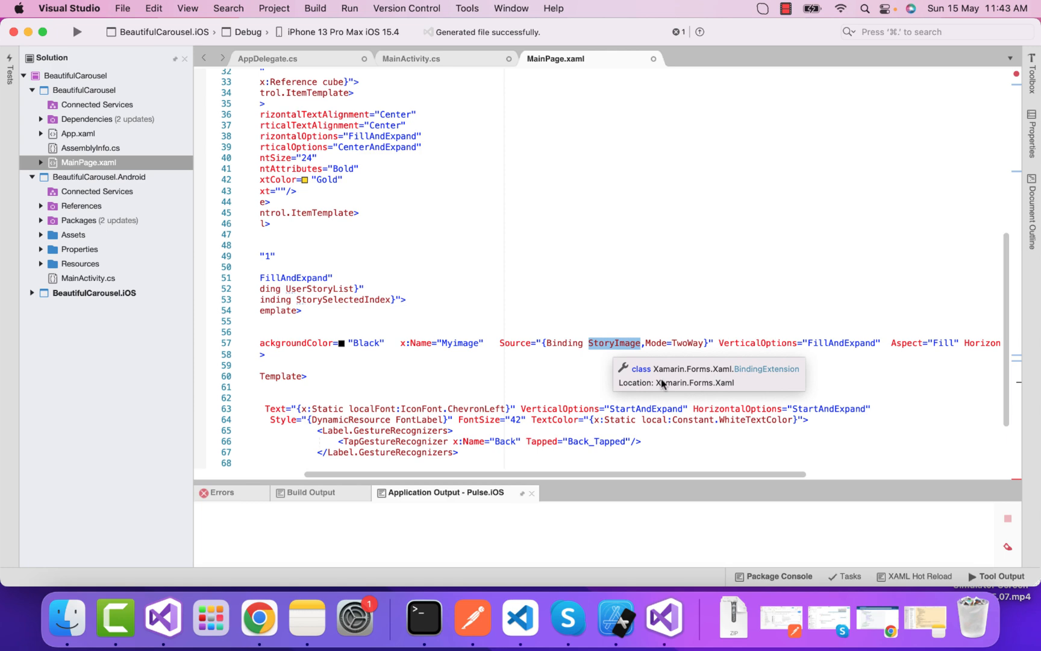
pyautogui.hscroll(3)
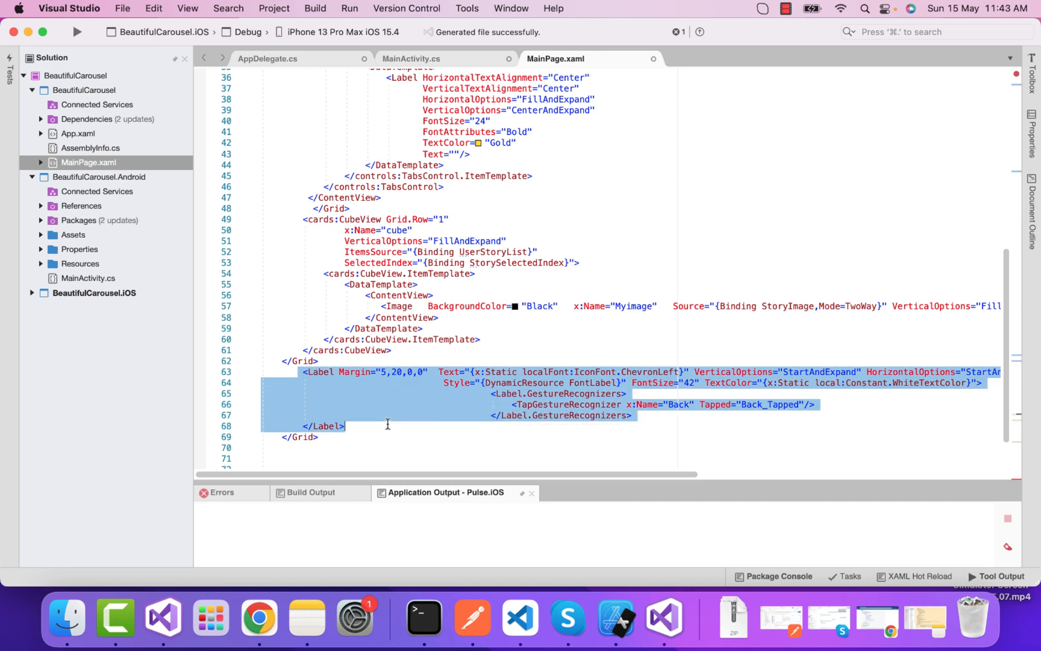
# Step: Delete the back chevron Label, restore the closing </Grid> tag, and move to MainPage.xaml.cs
pyautogui.press('Delete')
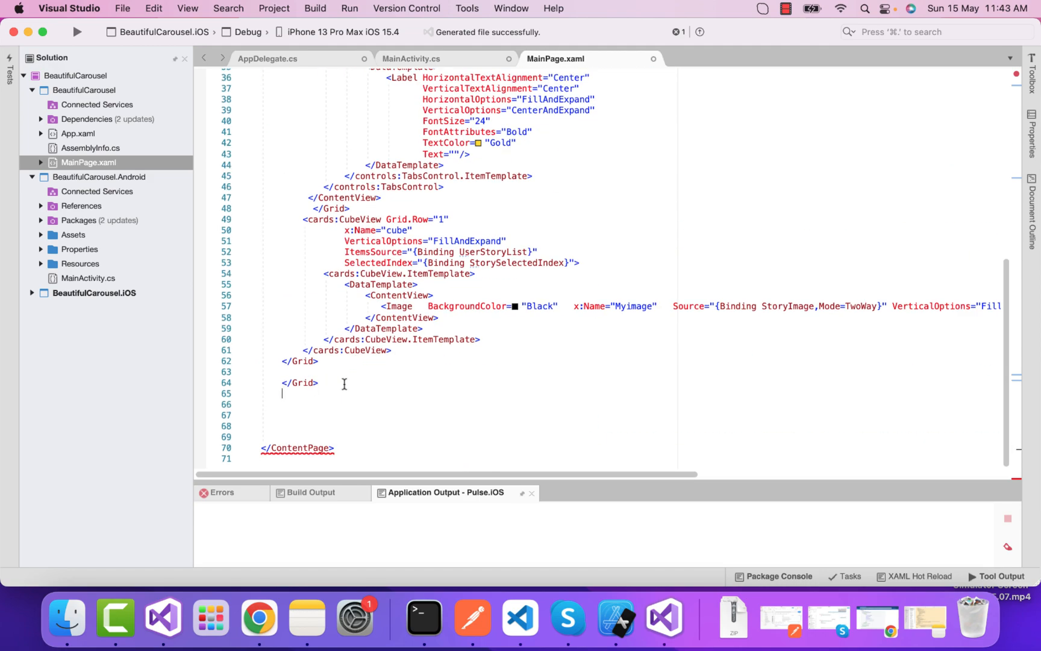
pyautogui.write('</Grid>')
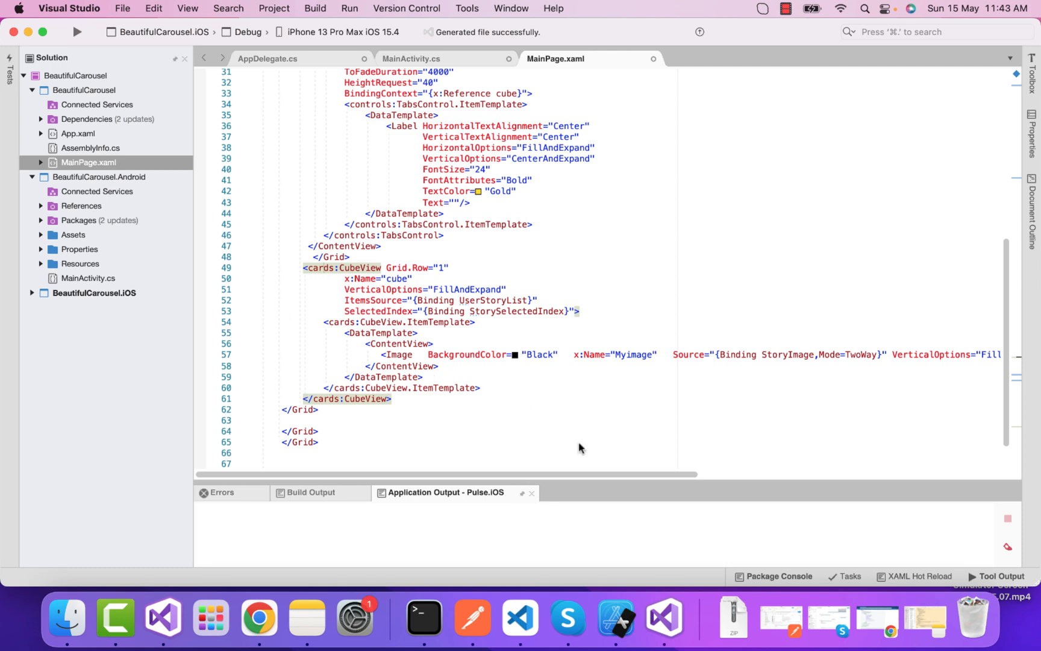
pyautogui.moveTo(564, 460)
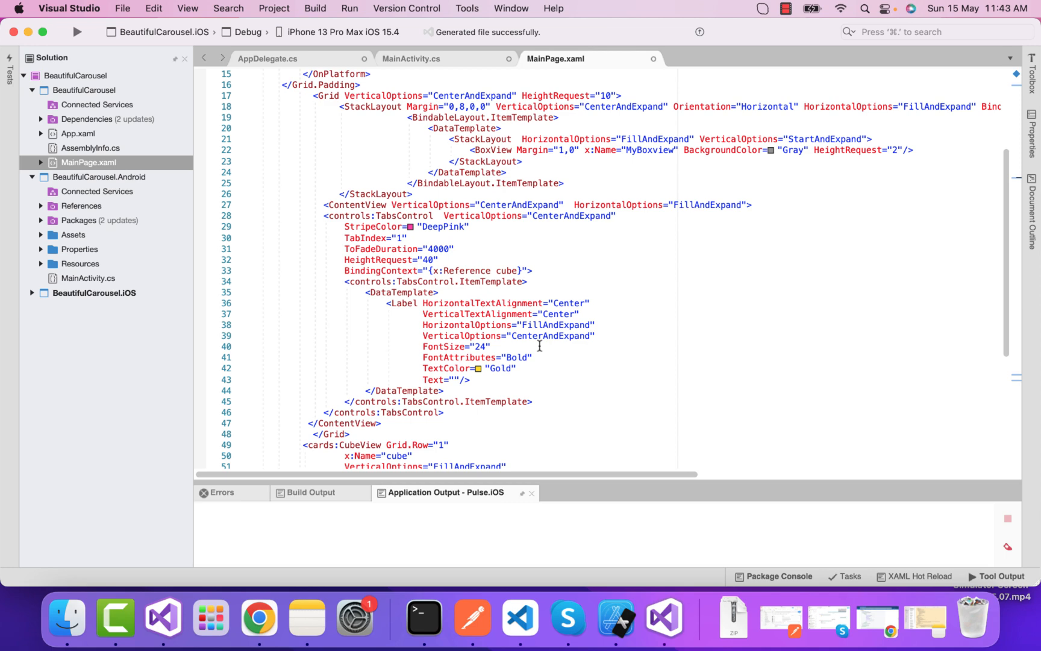
pyautogui.scroll(-3)
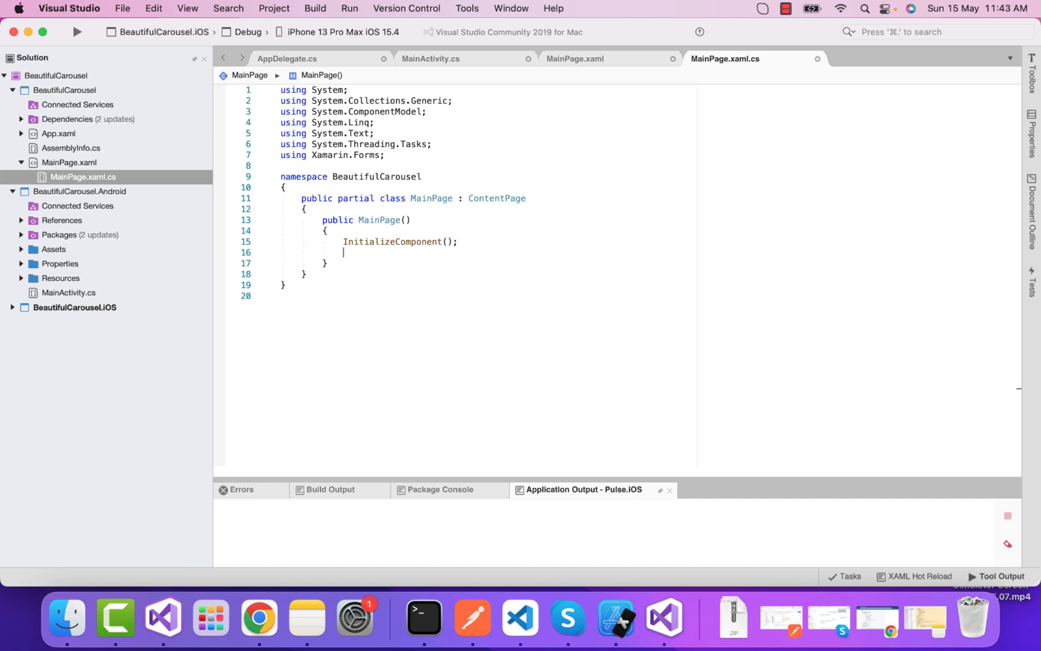
# Step: Start typing BindingContext = new in the MainPage constructor and bring up project actions
pyautogui.write('BindingContext = new')
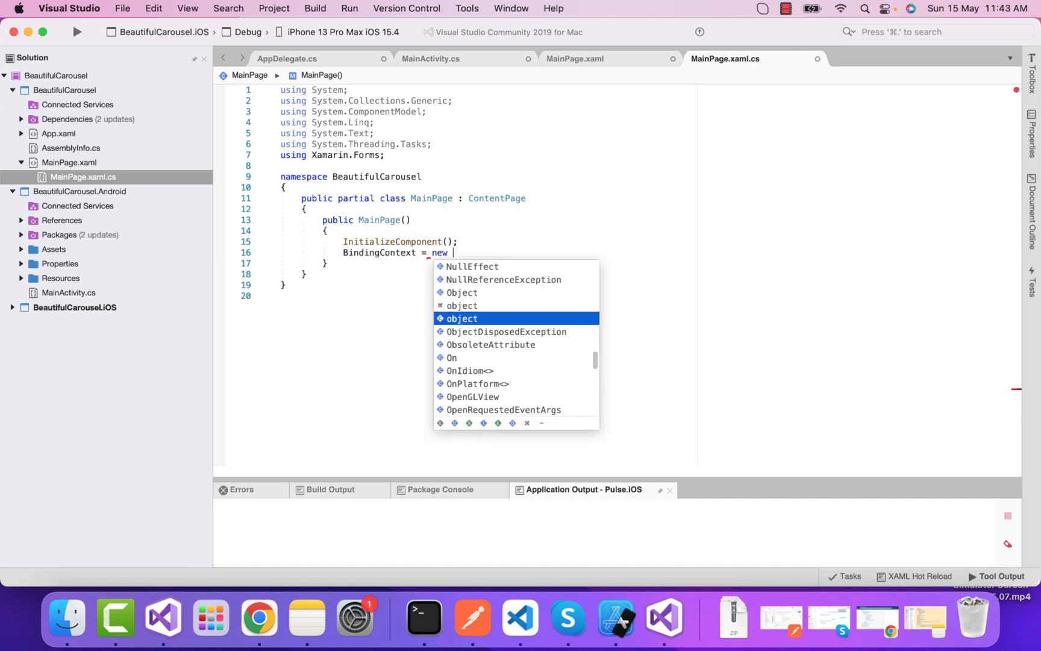
pyautogui.rightClick(77, 104)
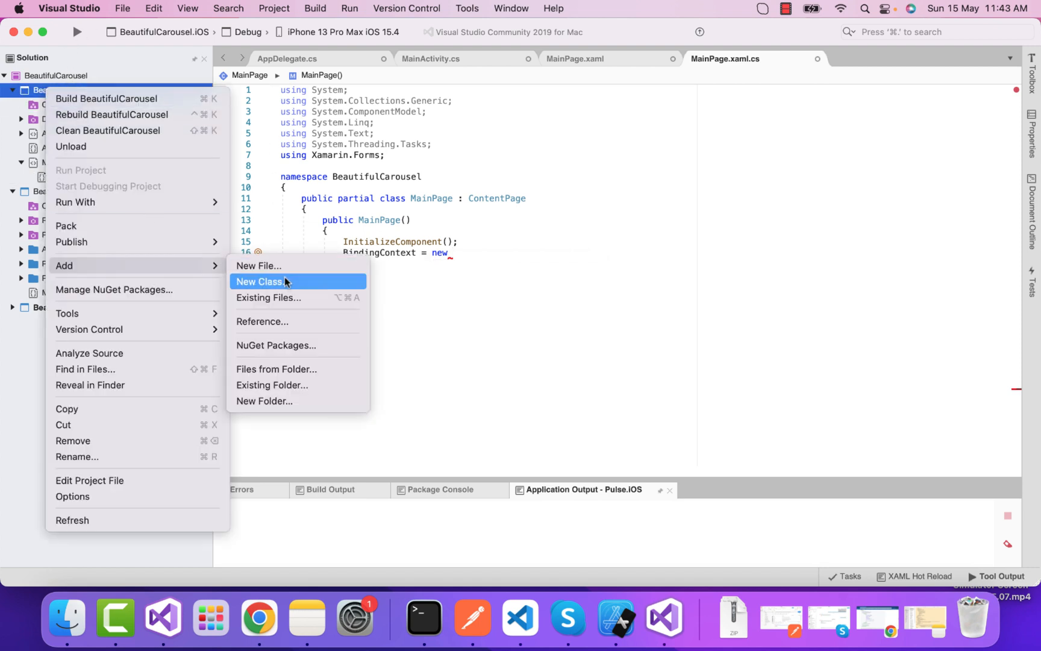
# Step: Create a new empty class named MainPageViewModel in the BeautifulCarousel project
pyautogui.click(259, 282)
pyautogui.write('MainPageView')
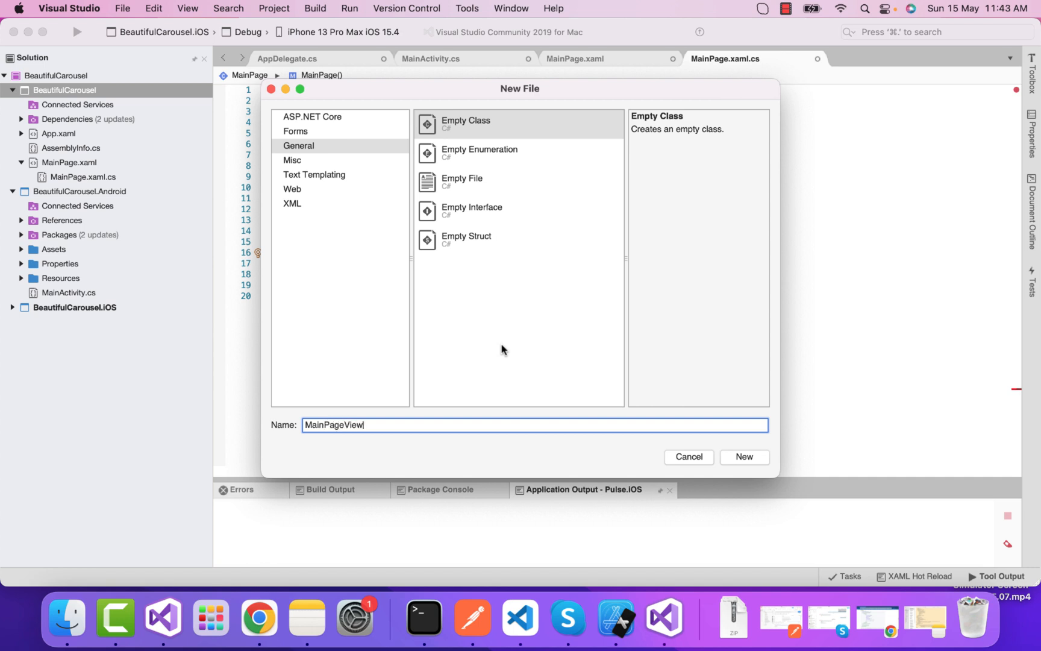
pyautogui.click(743, 456)
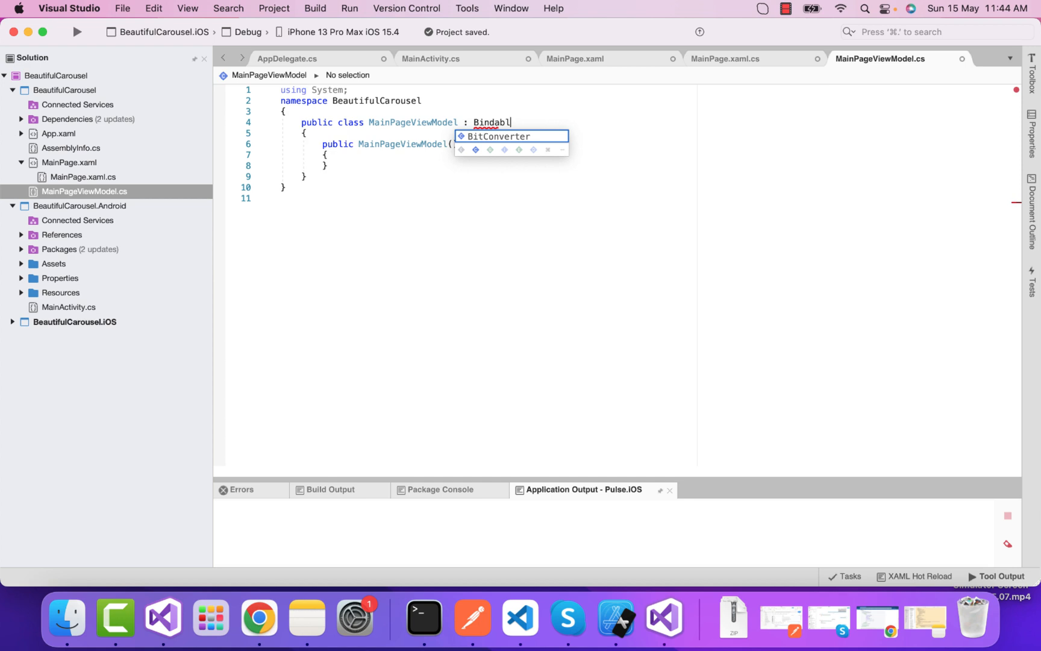
# Step: Make MainPageViewModel inherit BindableObject and import Xamarin.Forms via the quick fix
pyautogui.write('eObject')
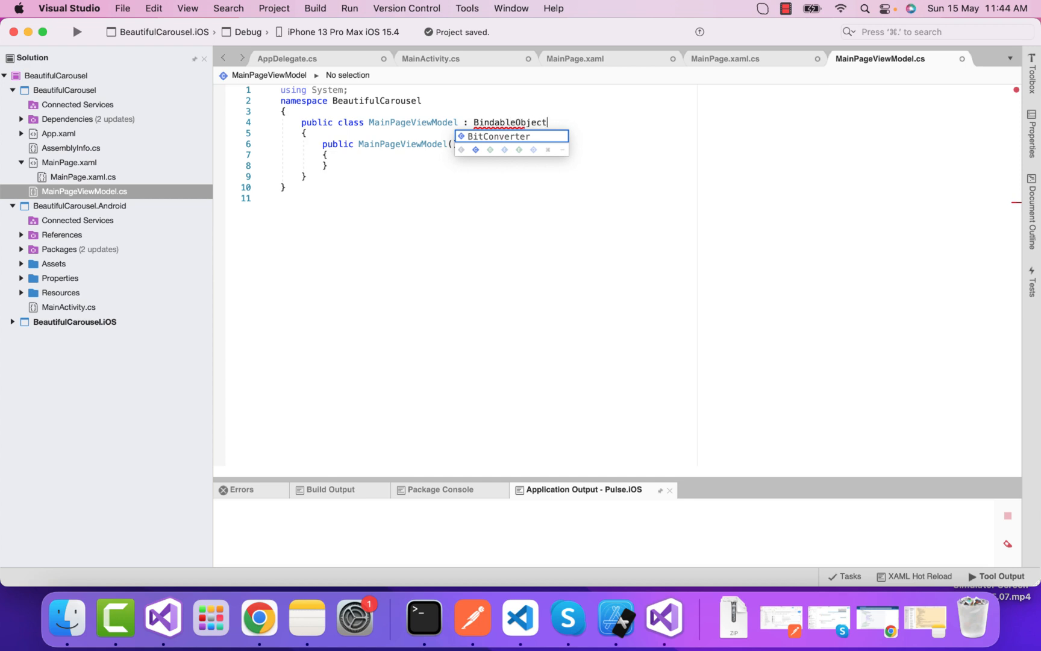
pyautogui.click(521, 136)
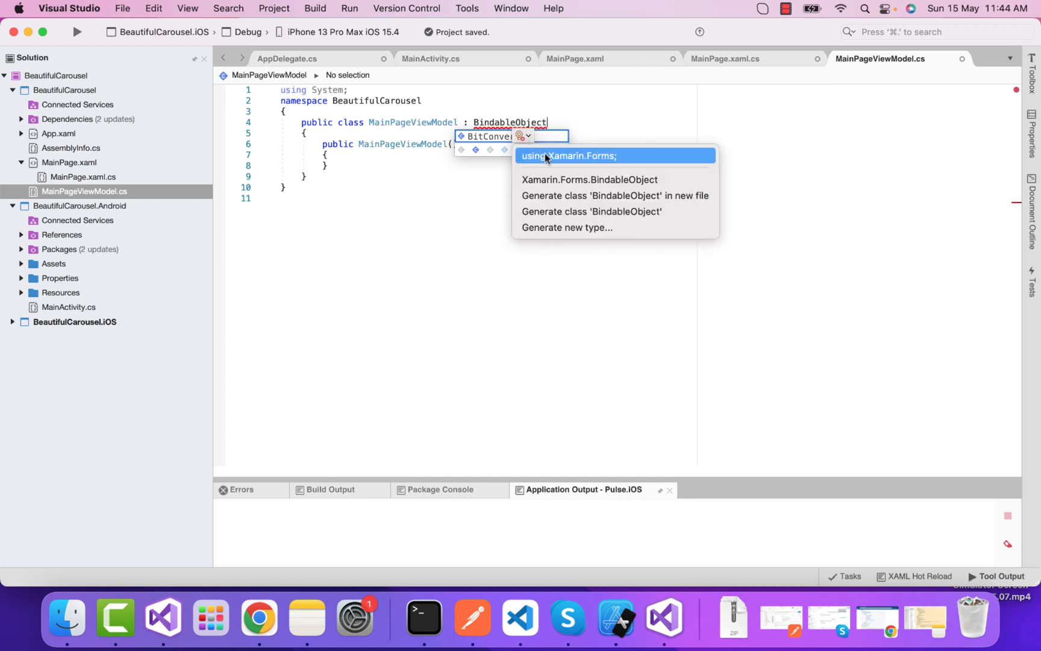
pyautogui.click(567, 155)
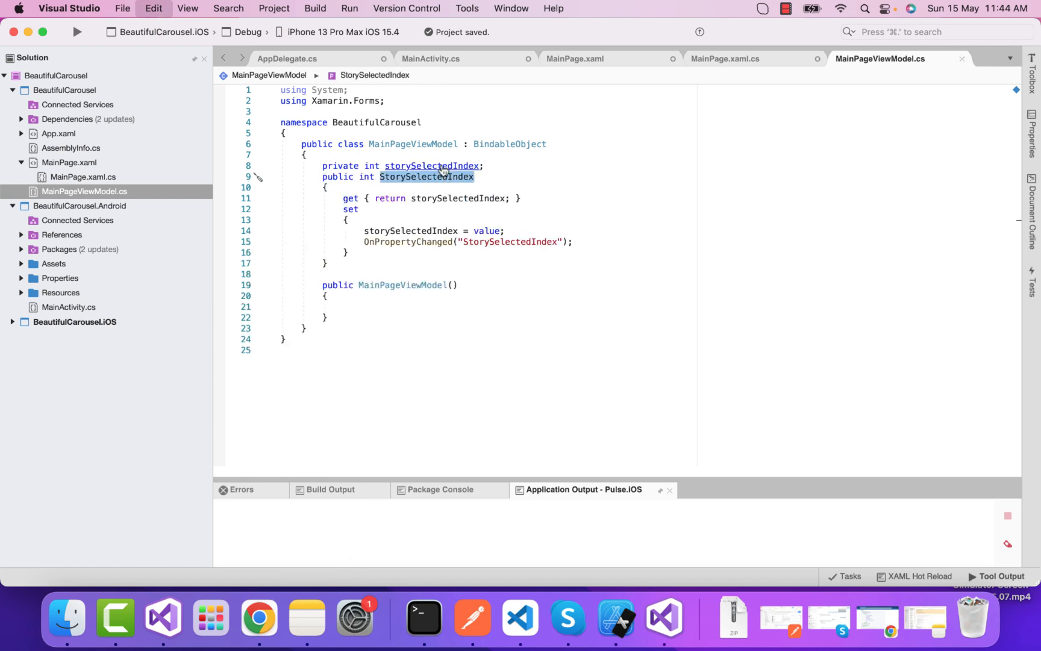
# Step: Check the StorySelectedIndex binding name in MainPage.xaml and return to the view model
pyautogui.click(574, 57)
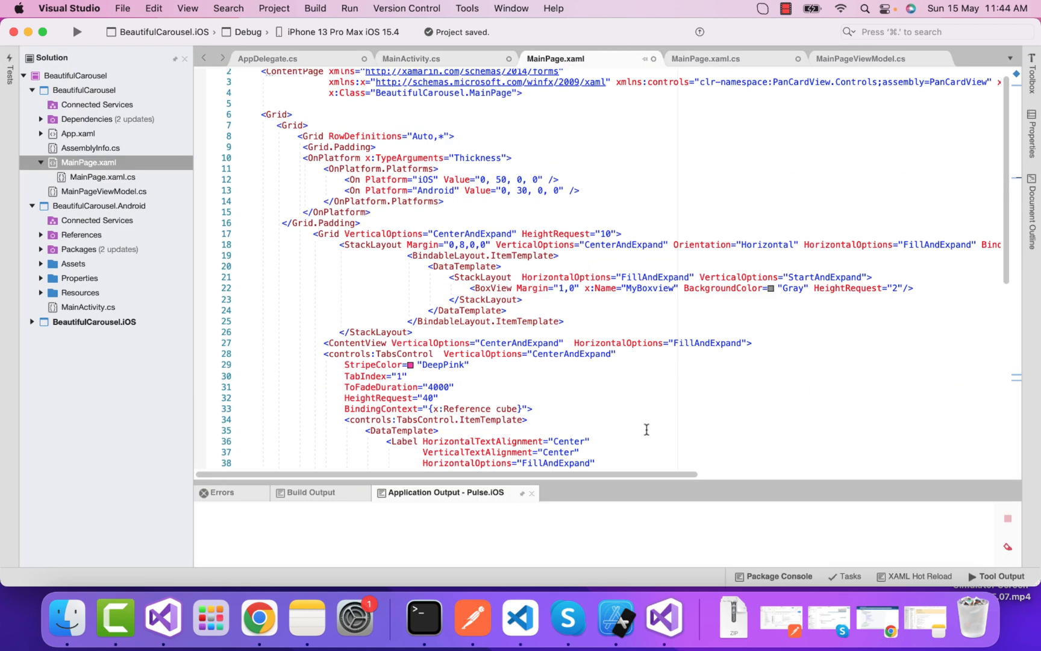
pyautogui.moveTo(615, 442)
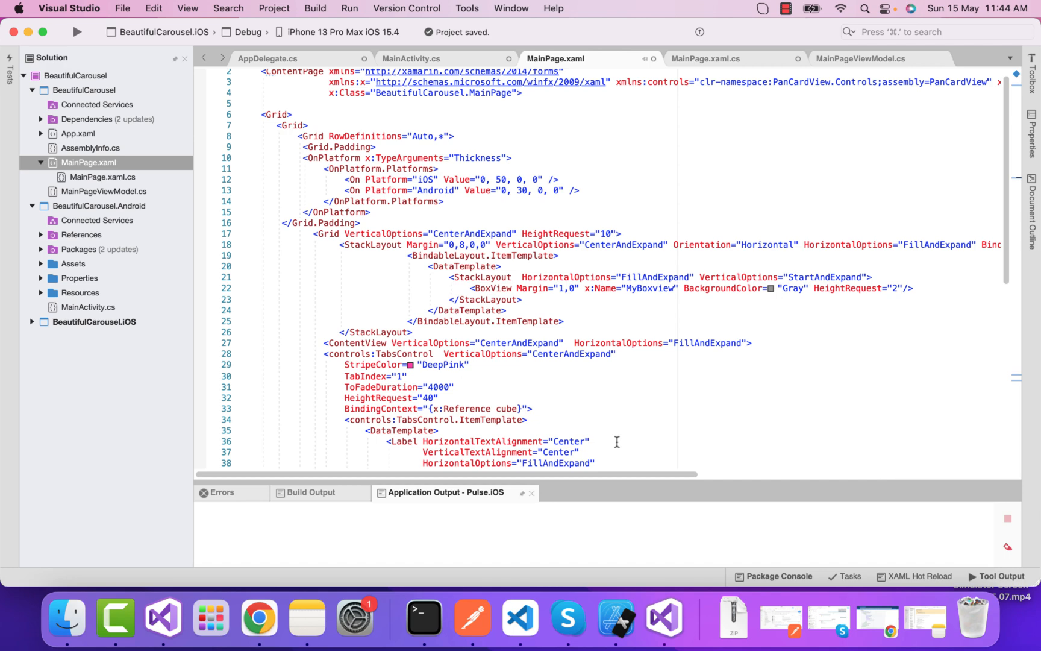
pyautogui.scroll(-3)
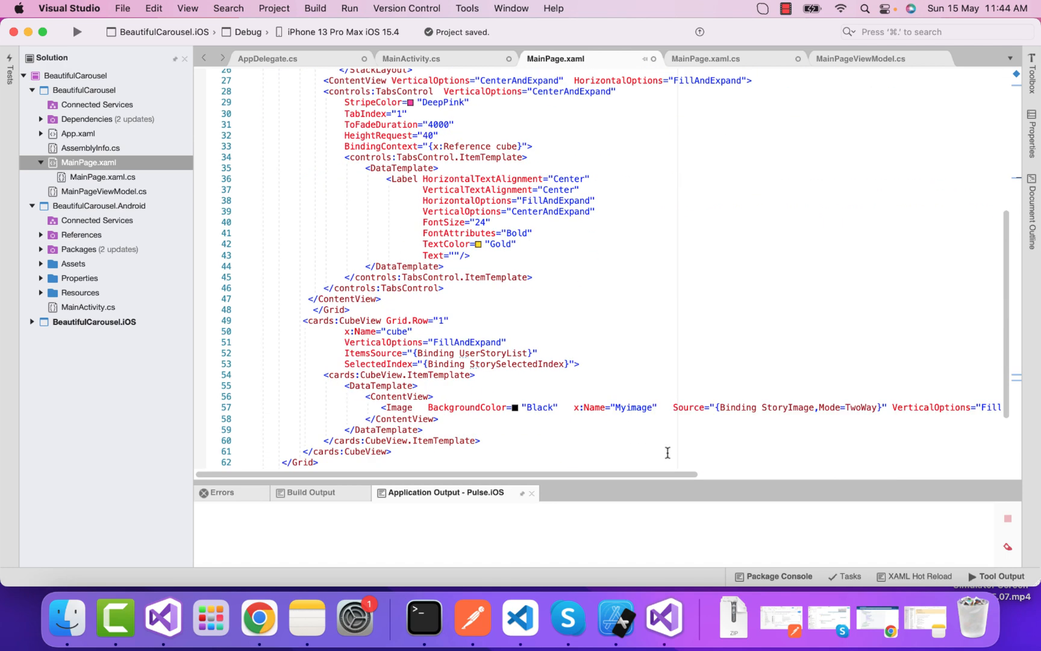
pyautogui.doubleClick(518, 364)
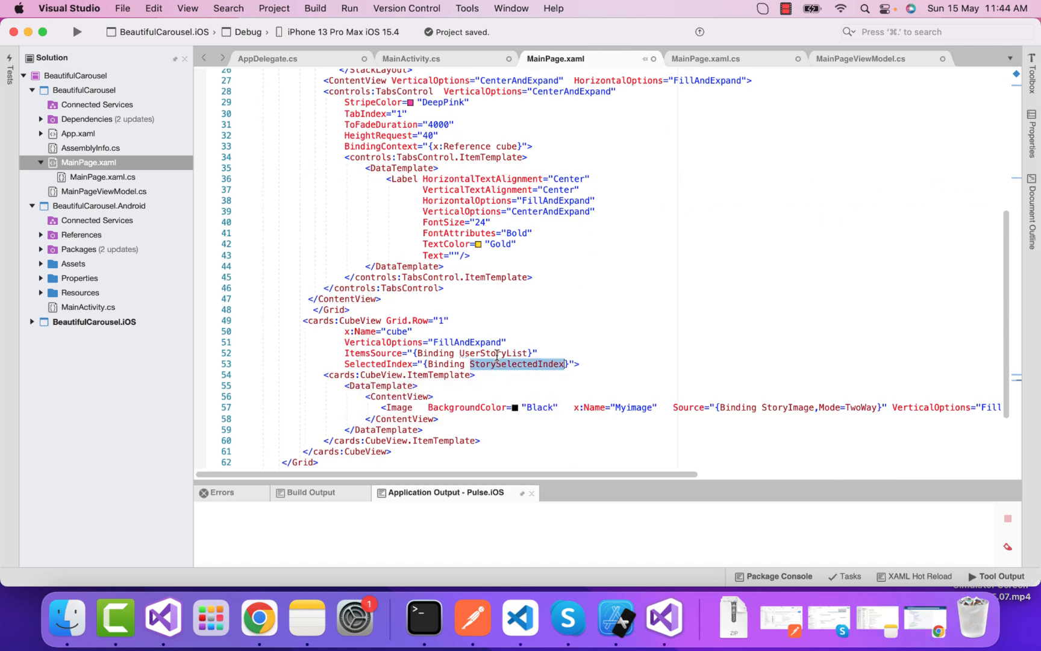
pyautogui.click(860, 58)
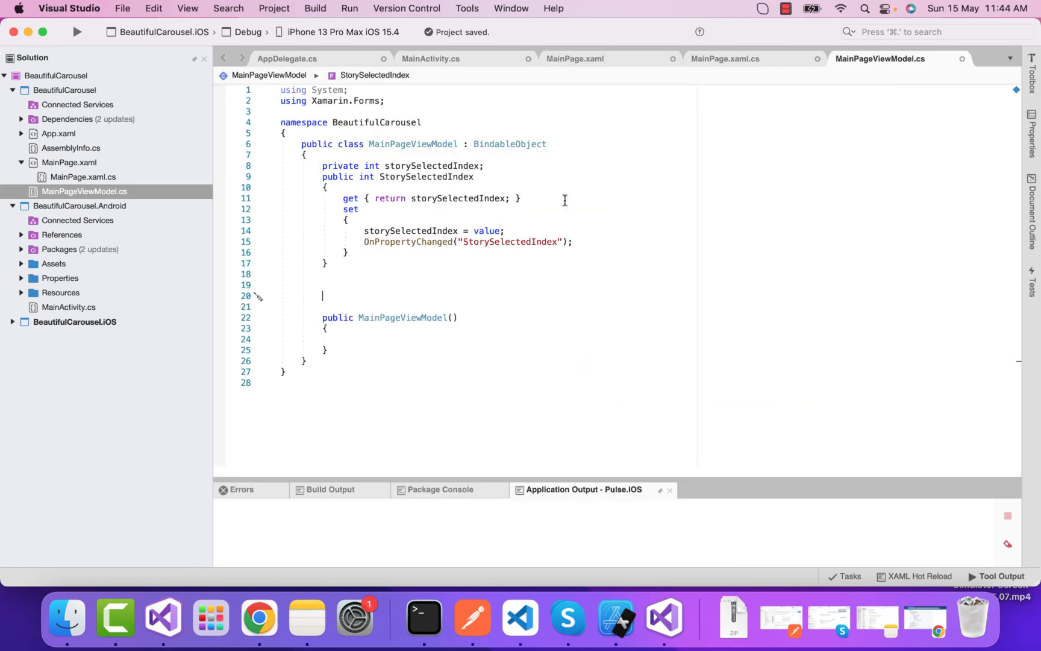
# Step: Add an ObservableCollection<StoryViewerModel> UserStoryList property with using System.Collections.ObjectModel
pyautogui.write('public ObservableCollection<StoryViewerModel> UserStoryList { get; set; }')
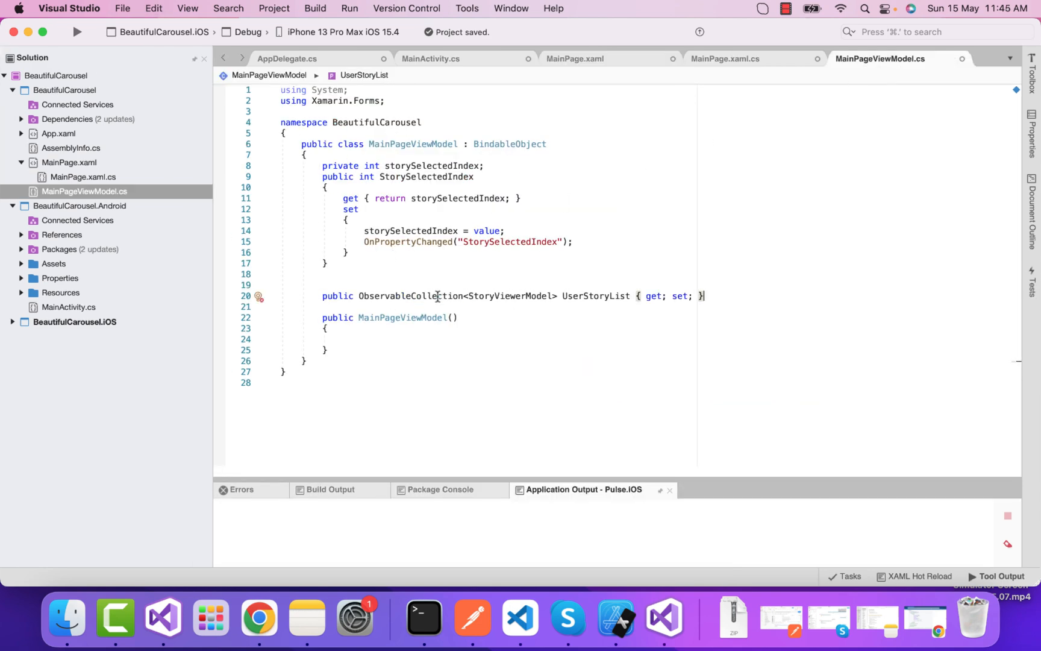
pyautogui.write('using System.Collections.ObjectModel;')
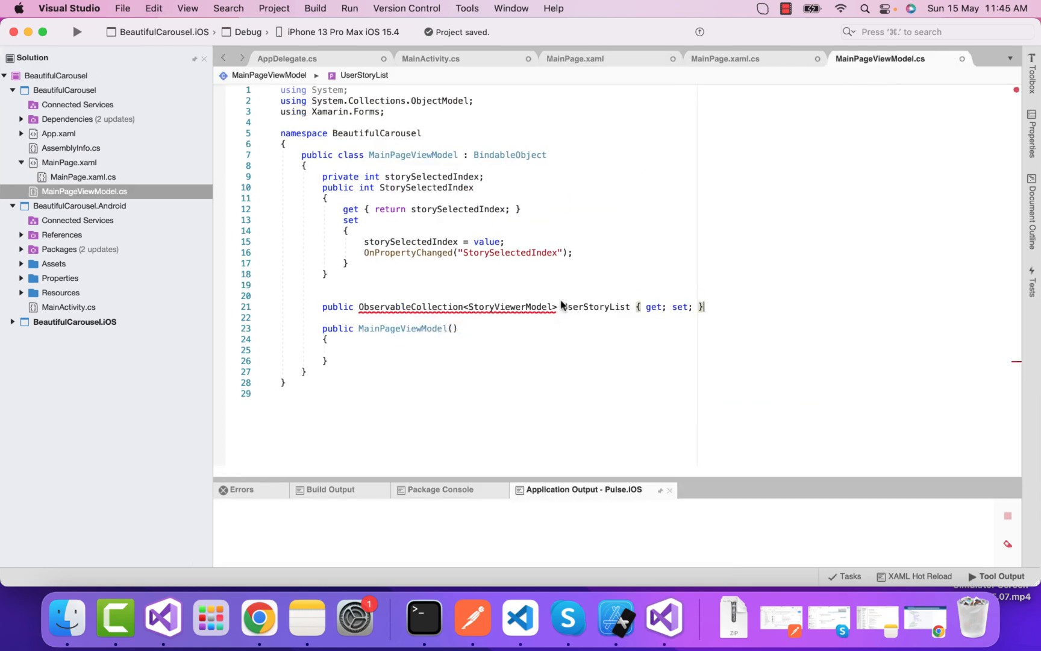
pyautogui.doubleClick(509, 308)
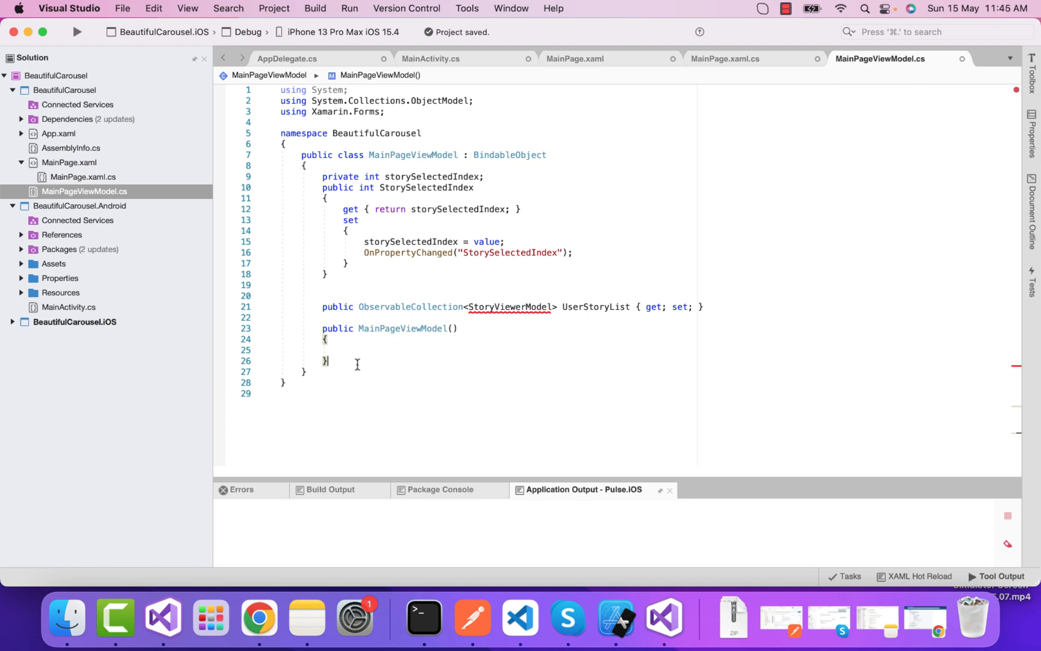
# Step: Create a nested StoryViewerModel class with string Title and StoryImage properties
pyautogui.write('prop')
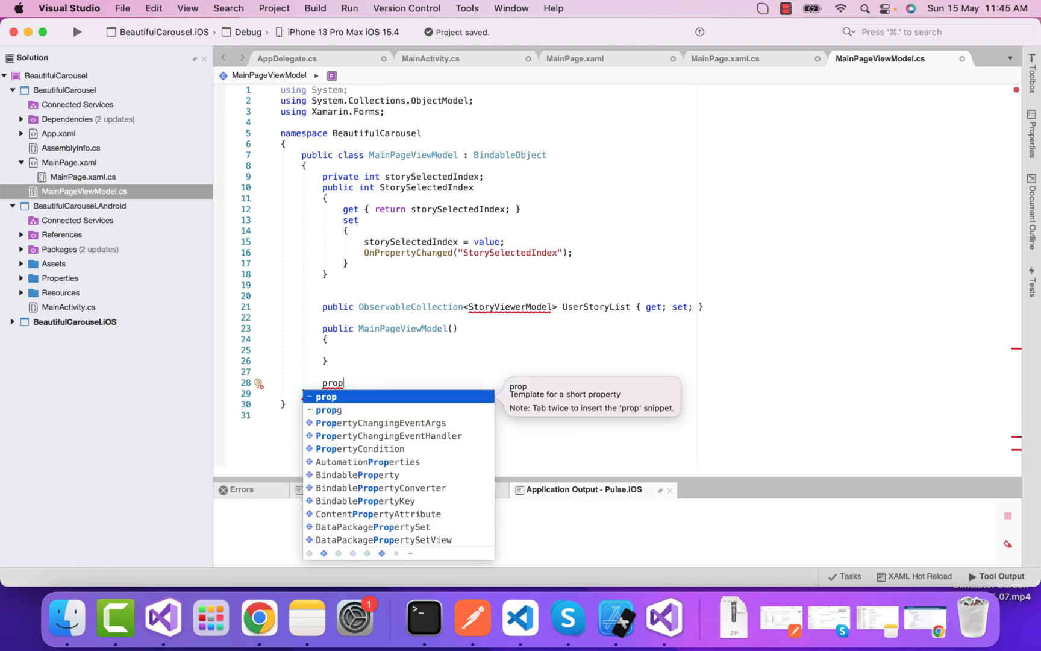
pyautogui.write('public cl')
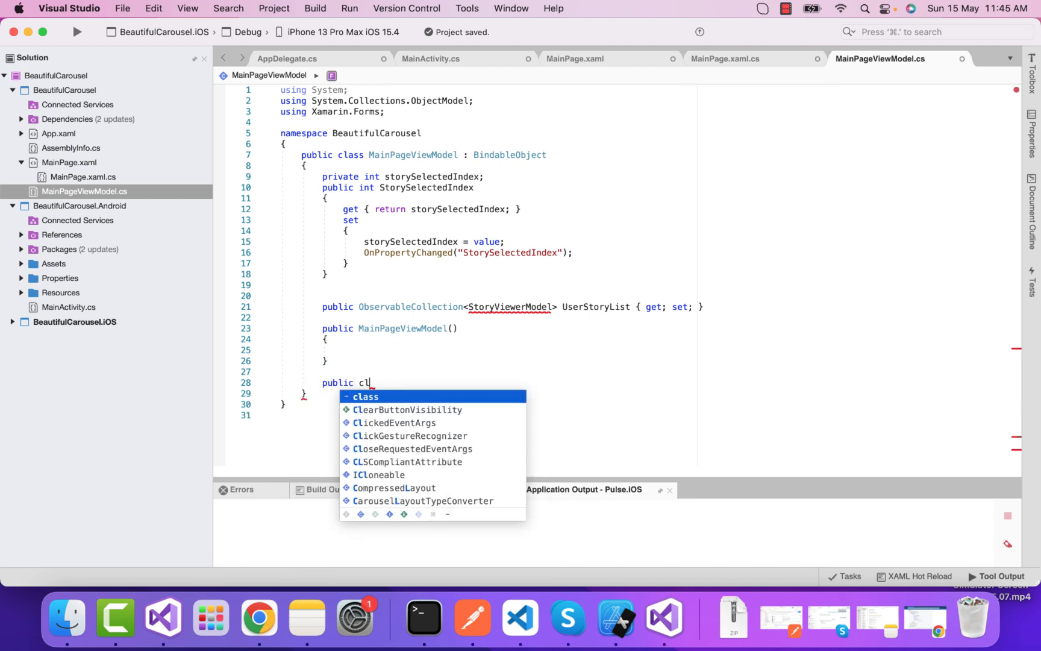
pyautogui.write('ass StoryViewerModel')
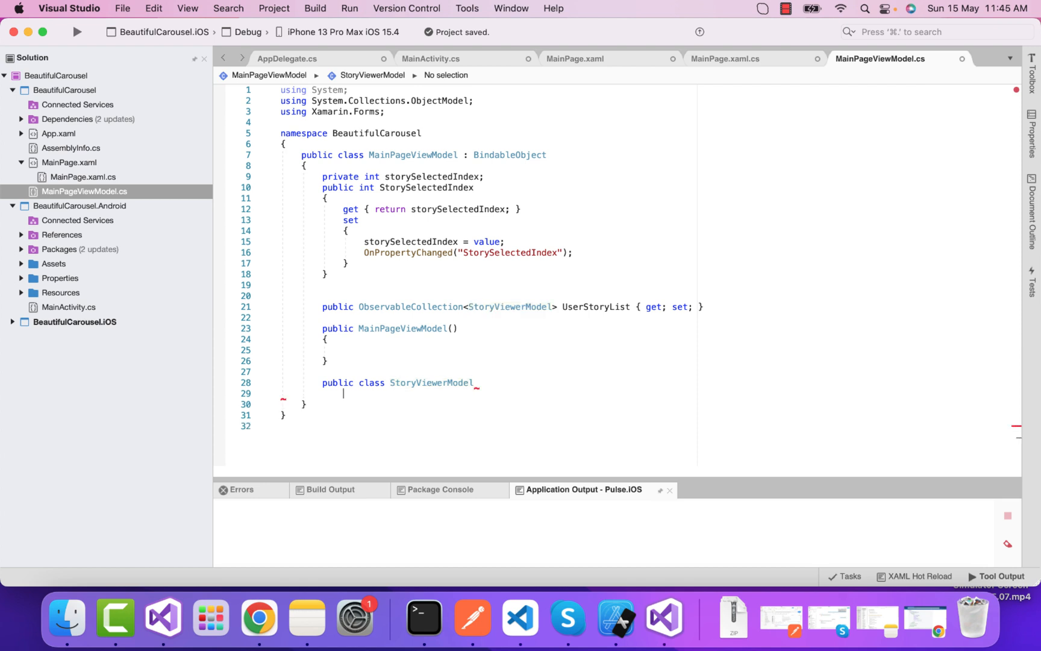
pyautogui.write('{')
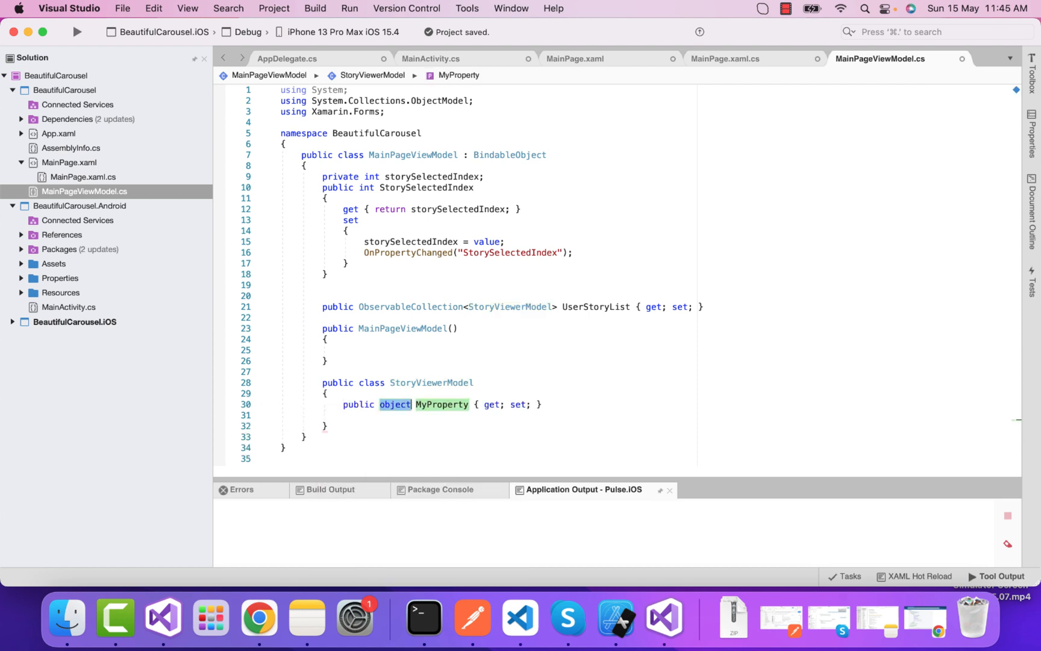
pyautogui.write('string')
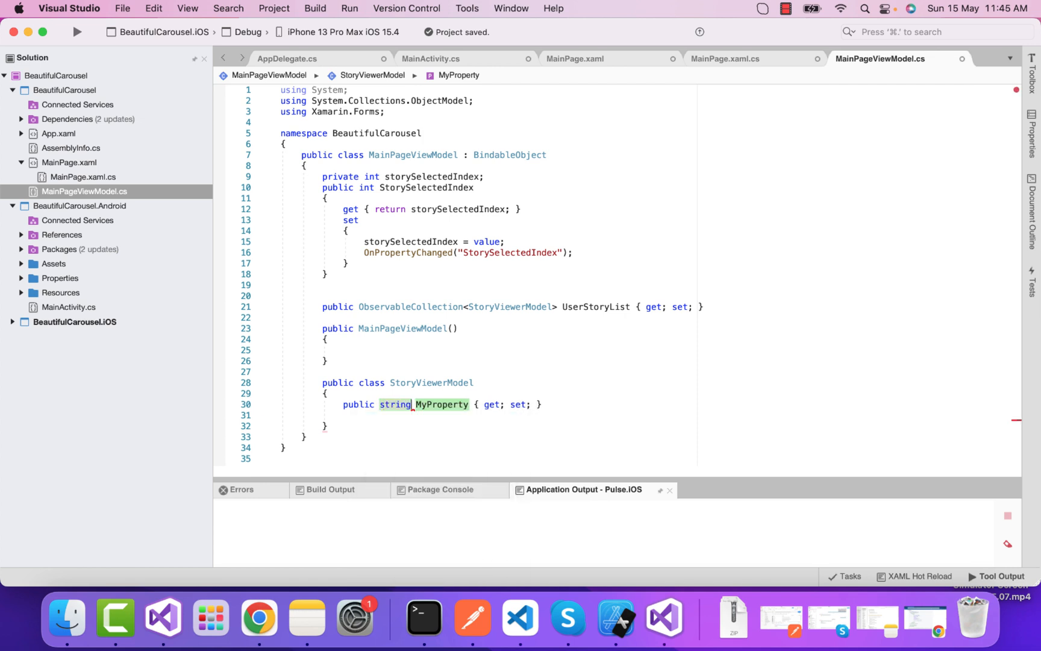
pyautogui.moveTo(434, 404)
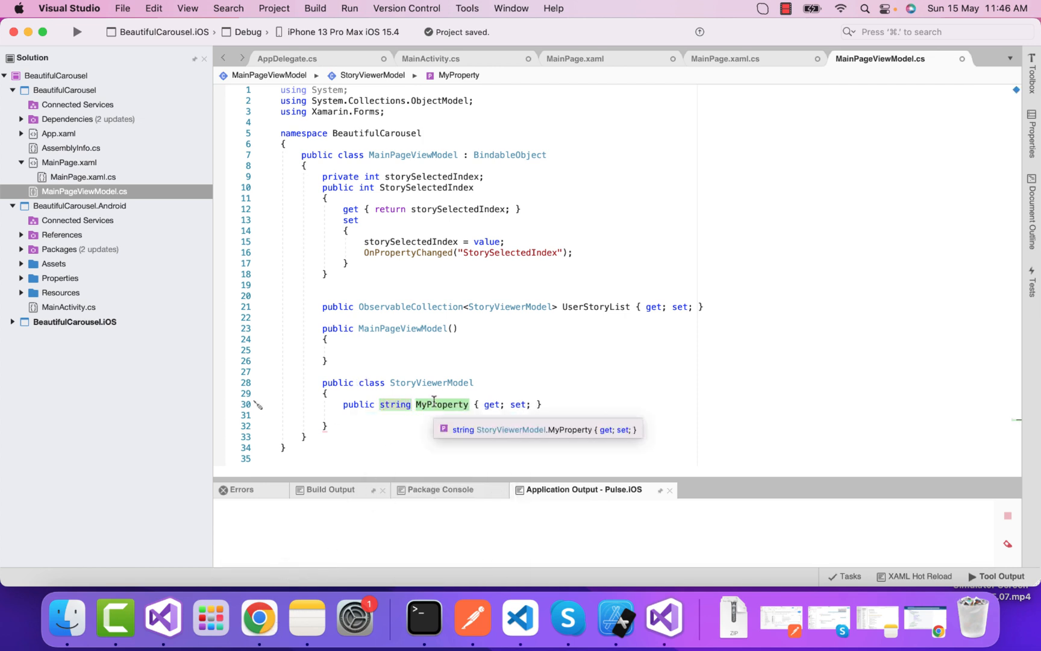
pyautogui.write('Title')
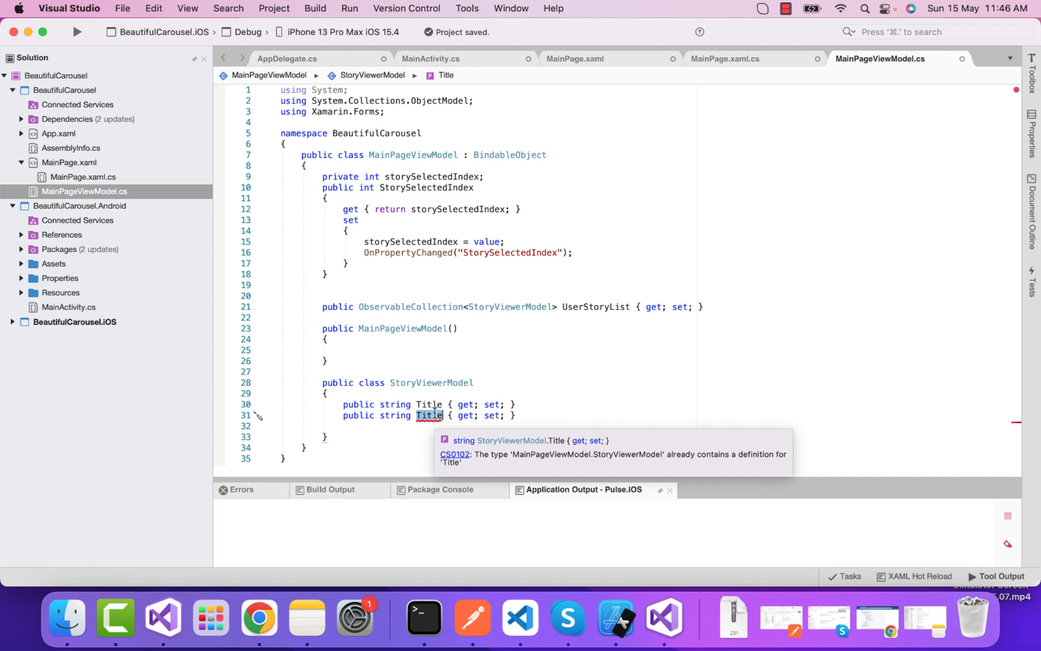
pyautogui.write('StoryIm')
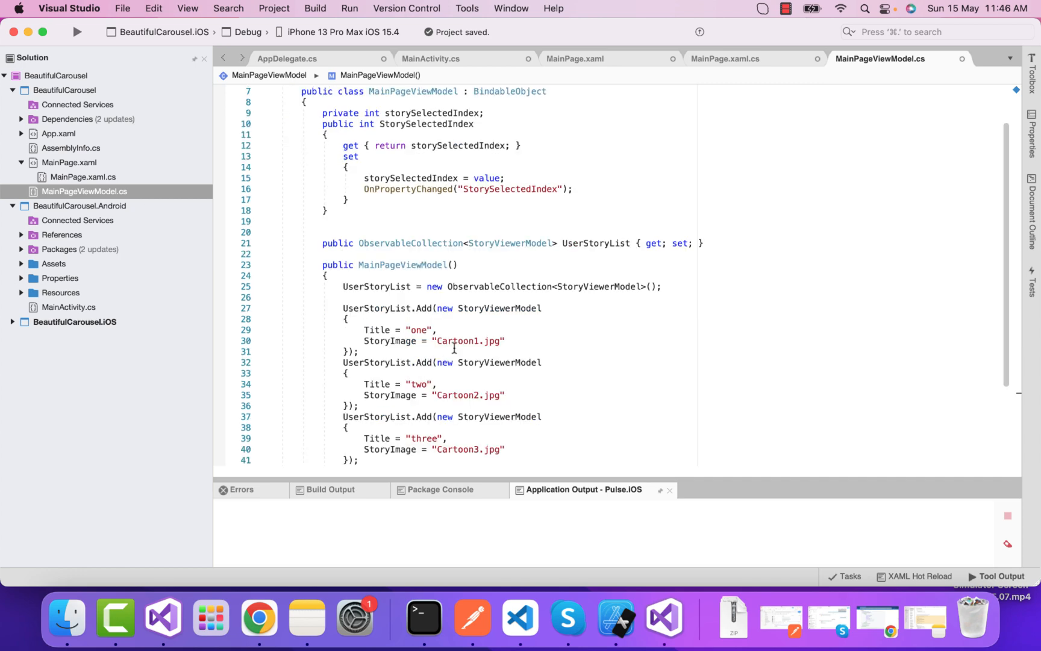
# Step: Review MainPageViewModel.cs, then check the CubeView ItemsSource binding to UserStoryList in MainPage.xaml
pyautogui.scroll(-3)
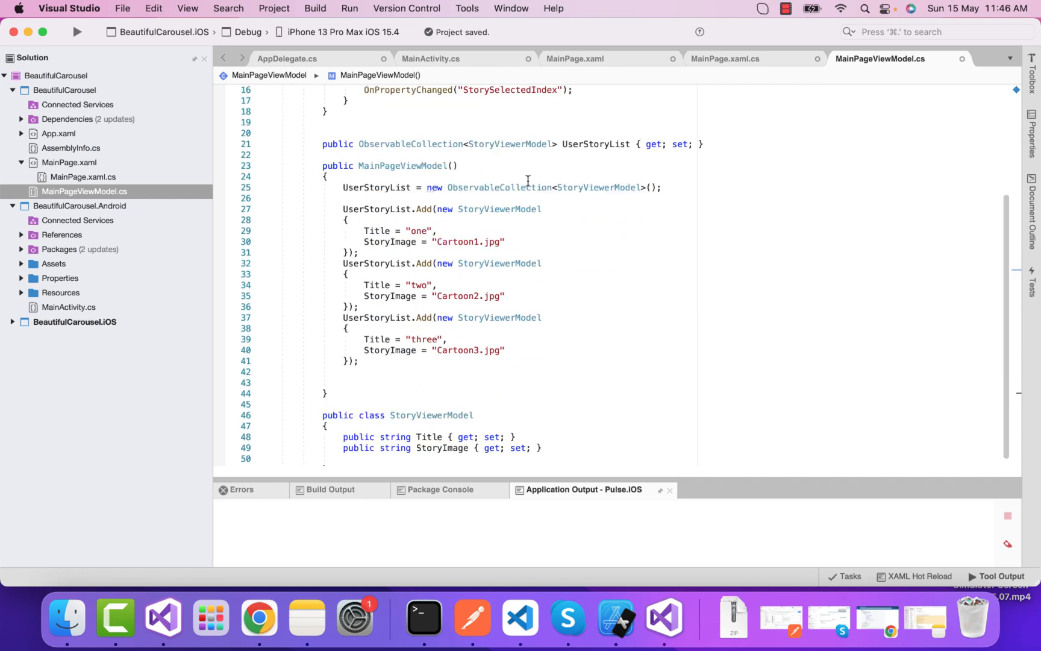
pyautogui.click(311, 382)
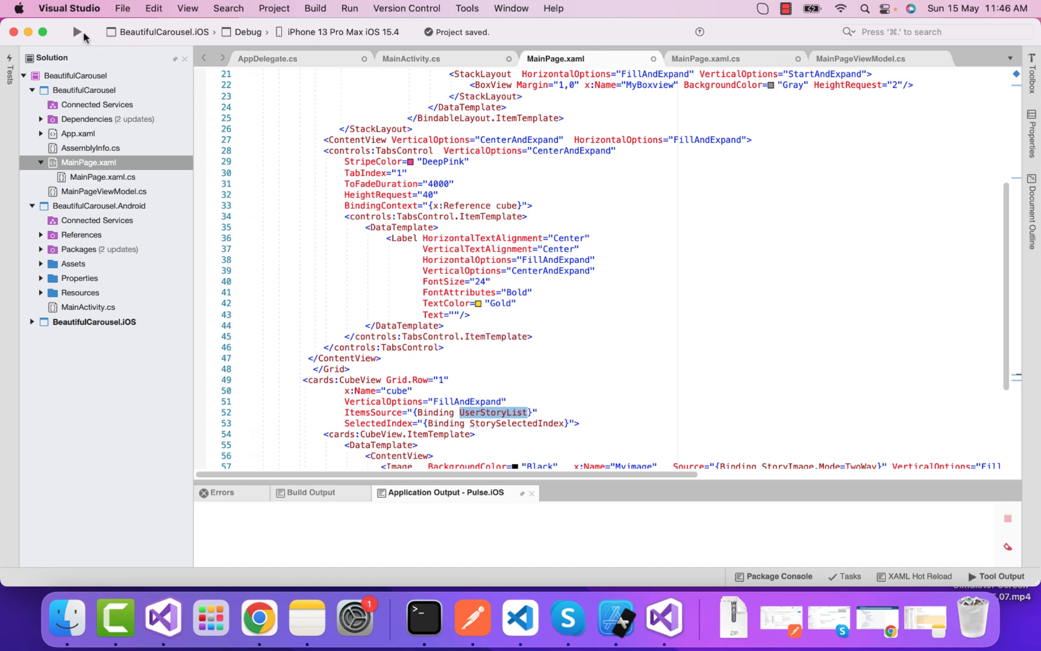
# Step: Run the app, give ContentPage BackgroundColor="Black", and bring the iPhone simulator carousel to the front
pyautogui.click(77, 31)
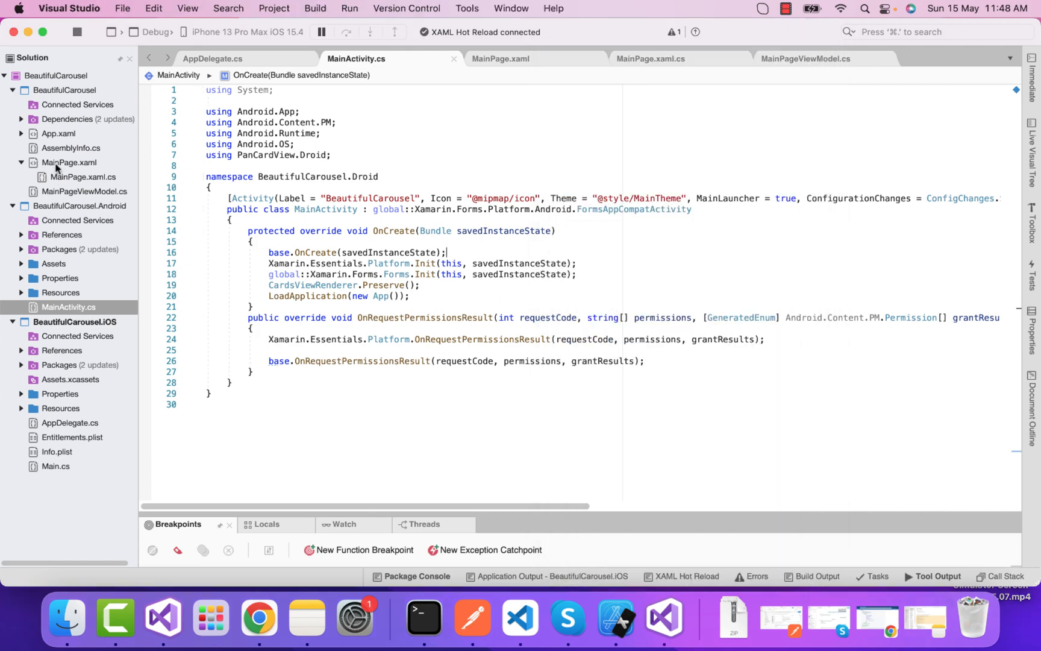
pyautogui.click(500, 58)
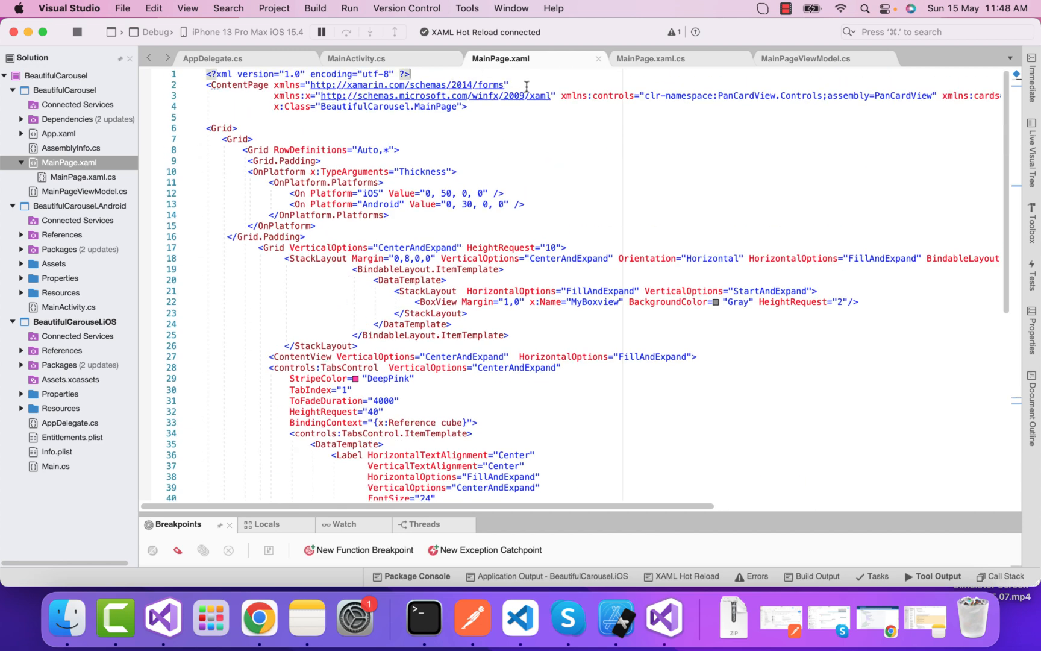
pyautogui.write('BackgroundColor="Black')
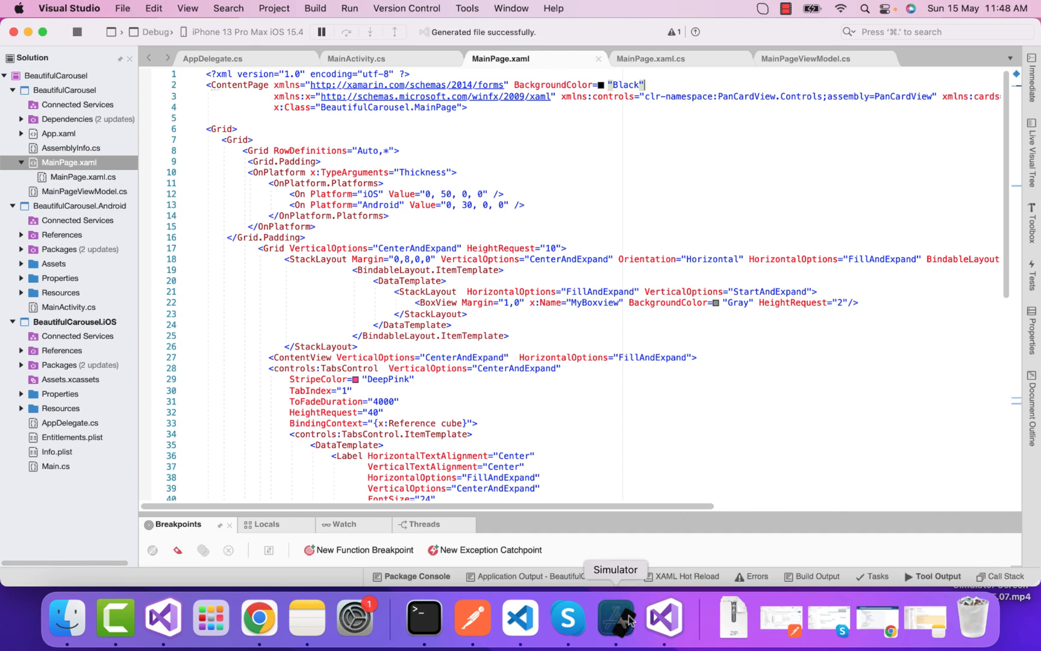
pyautogui.click(616, 617)
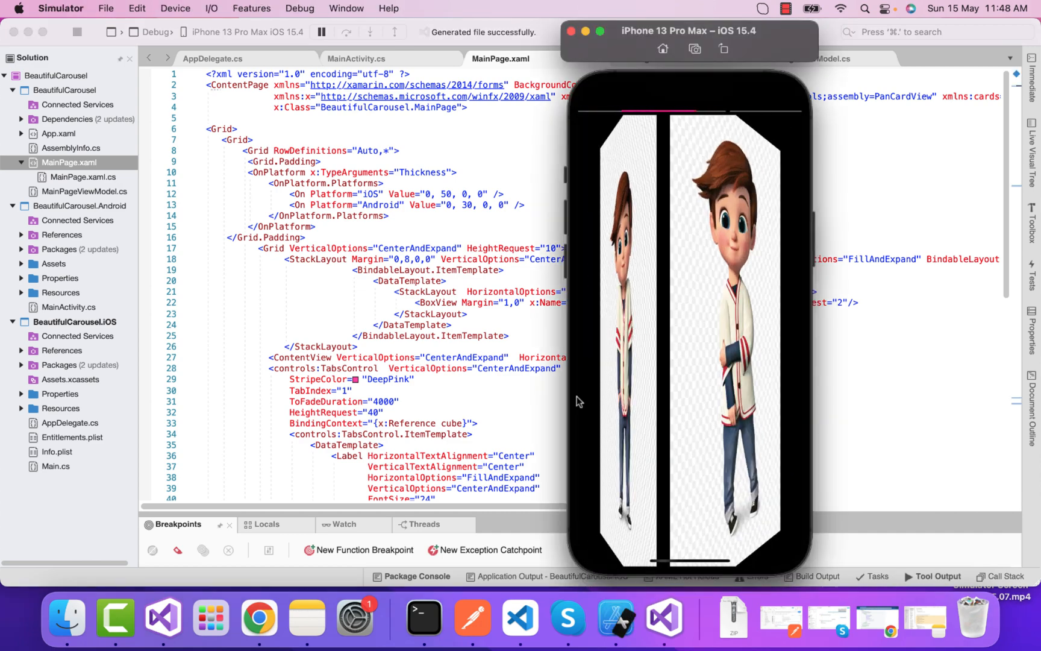